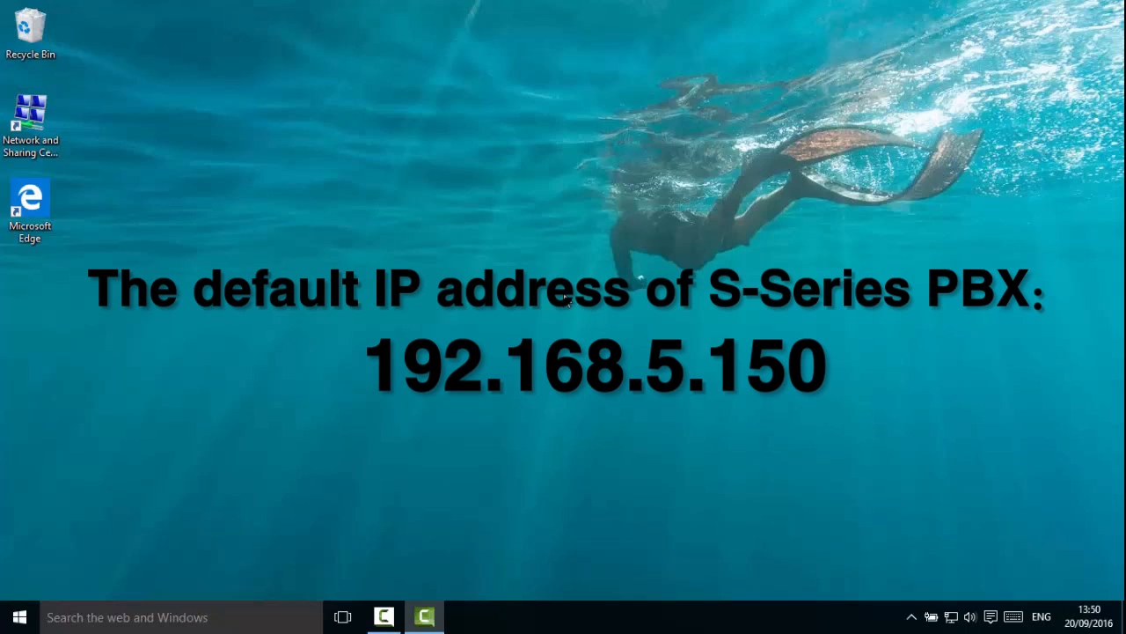
mouse_move(75, 173)
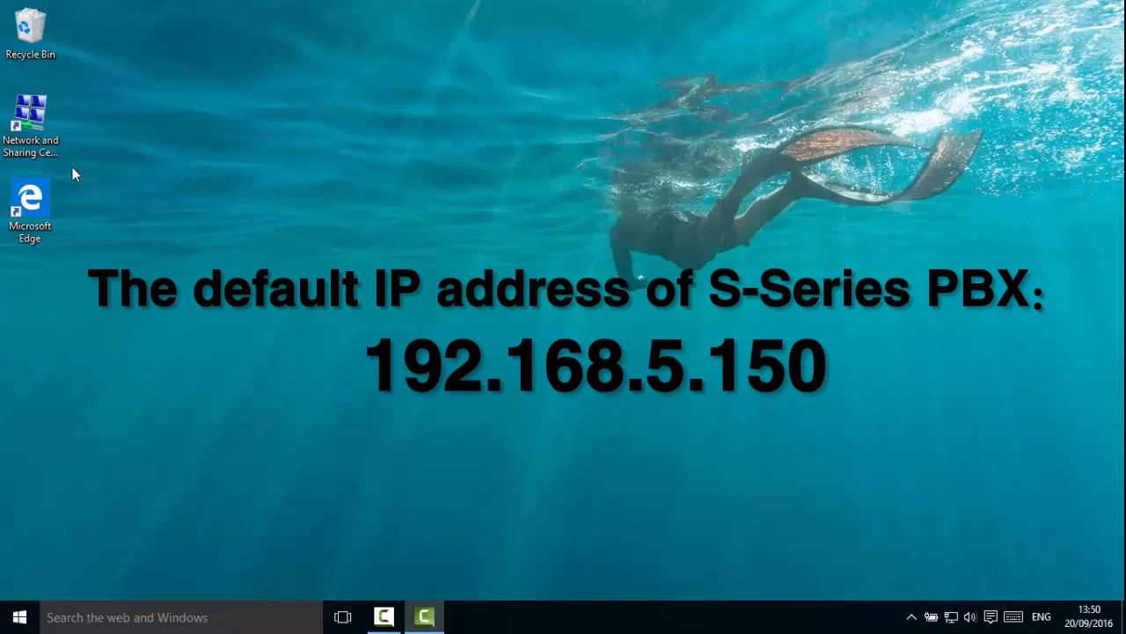
- Reach the Ethernet adapter's IPv4 properties from Network and Sharing Centre
double_click(30, 118)
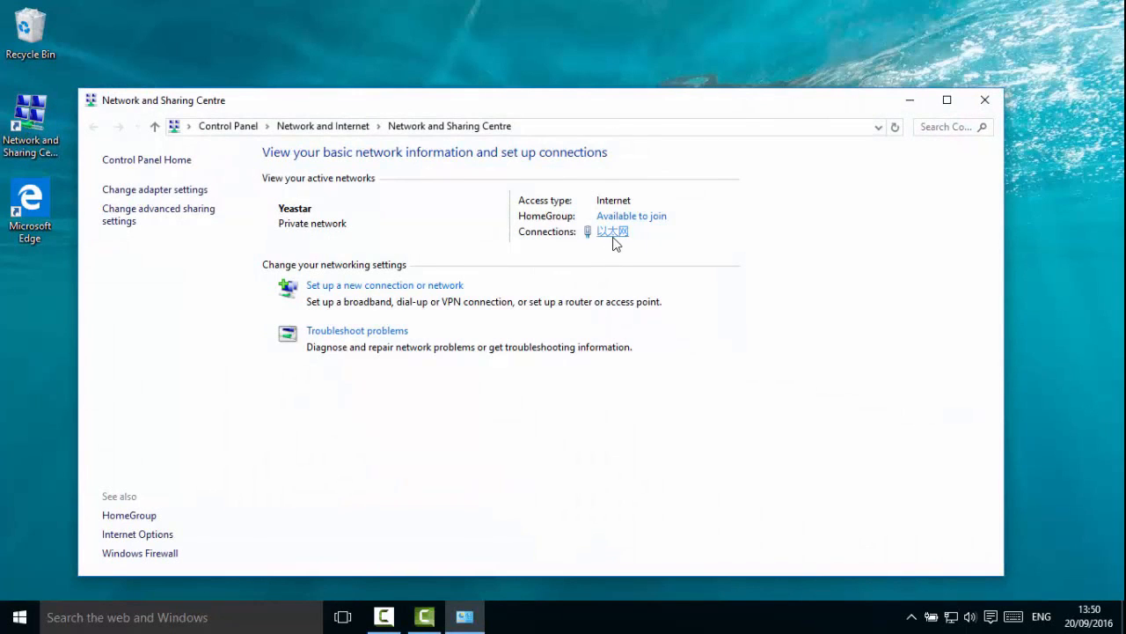
left_click(612, 231)
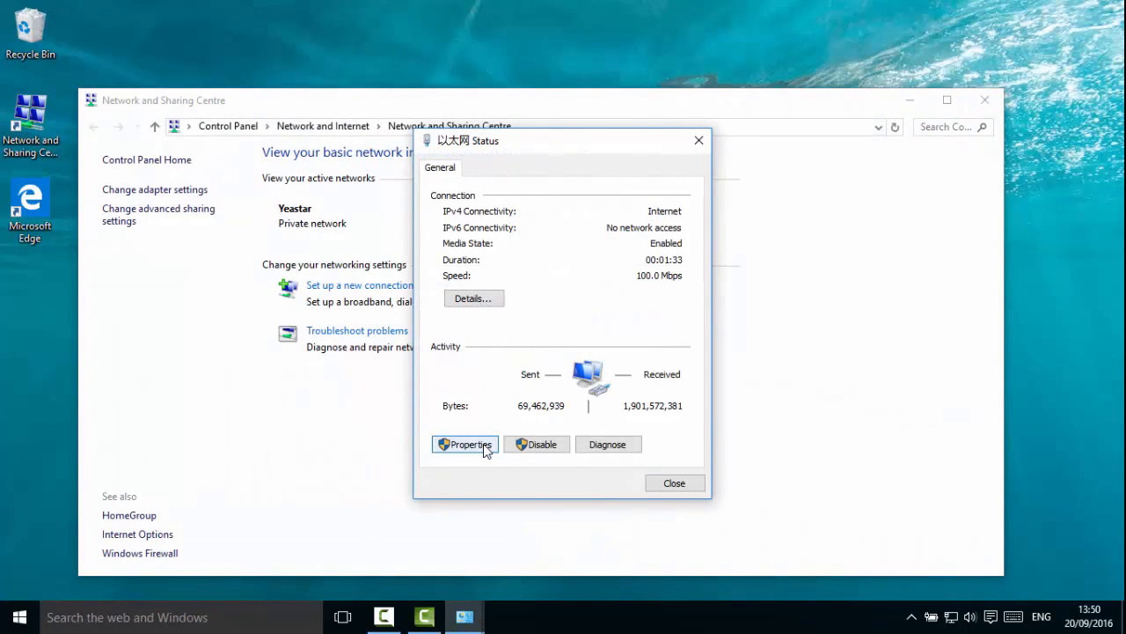
left_click(465, 443)
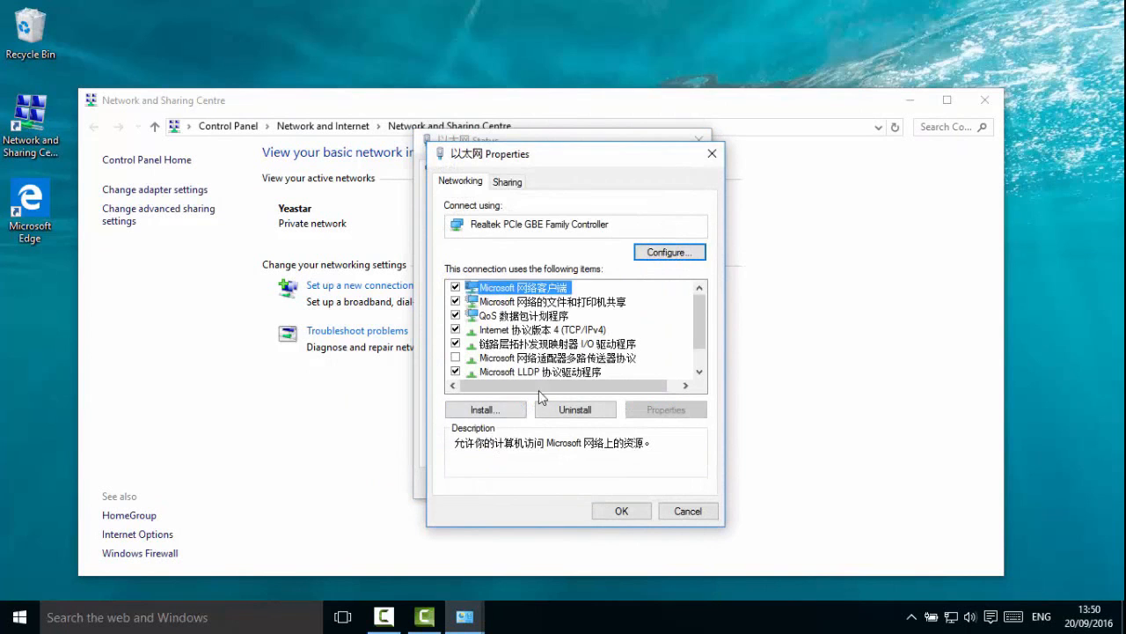
left_click(543, 329)
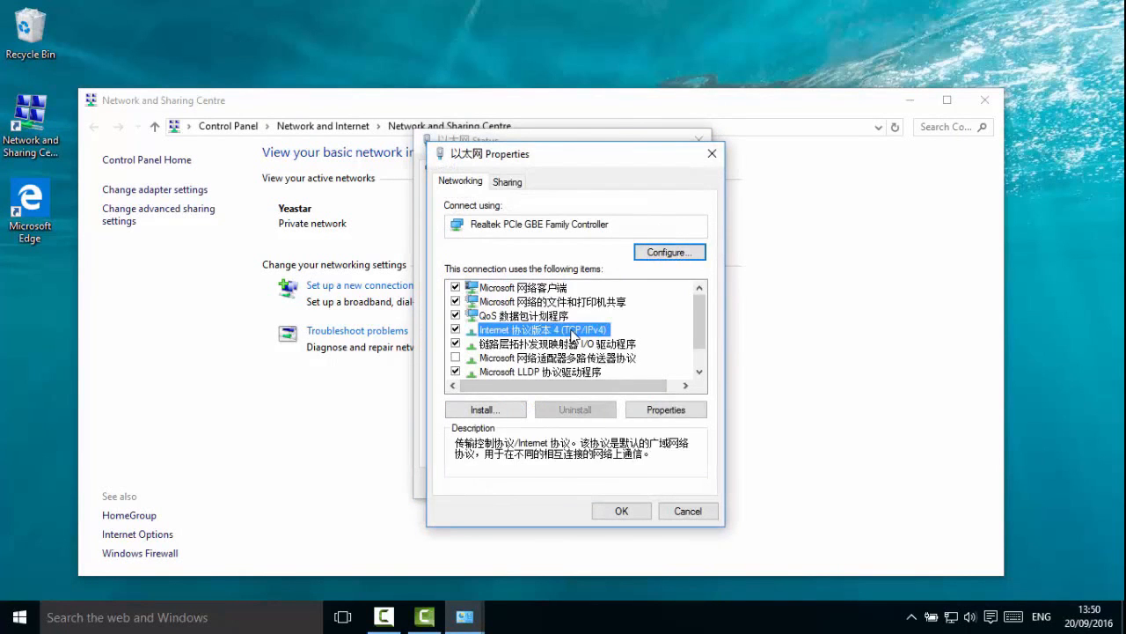
left_click(665, 409)
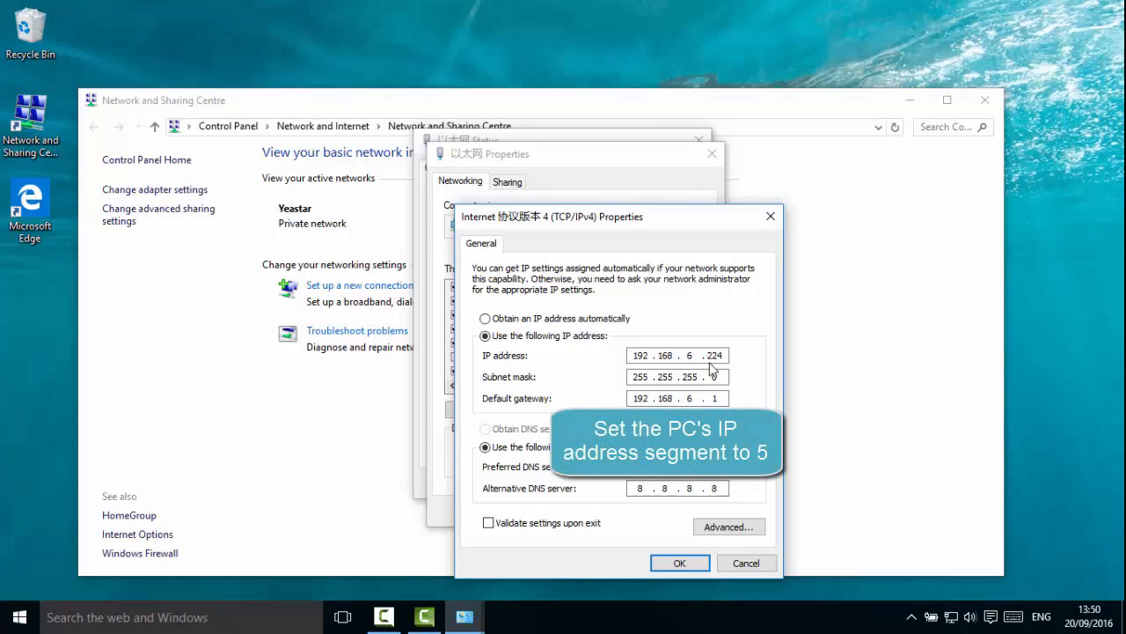
- Set the third octet to 5 for address 192.168.5.224 and gateway 192.168.5.1, confirm and close
type("5")
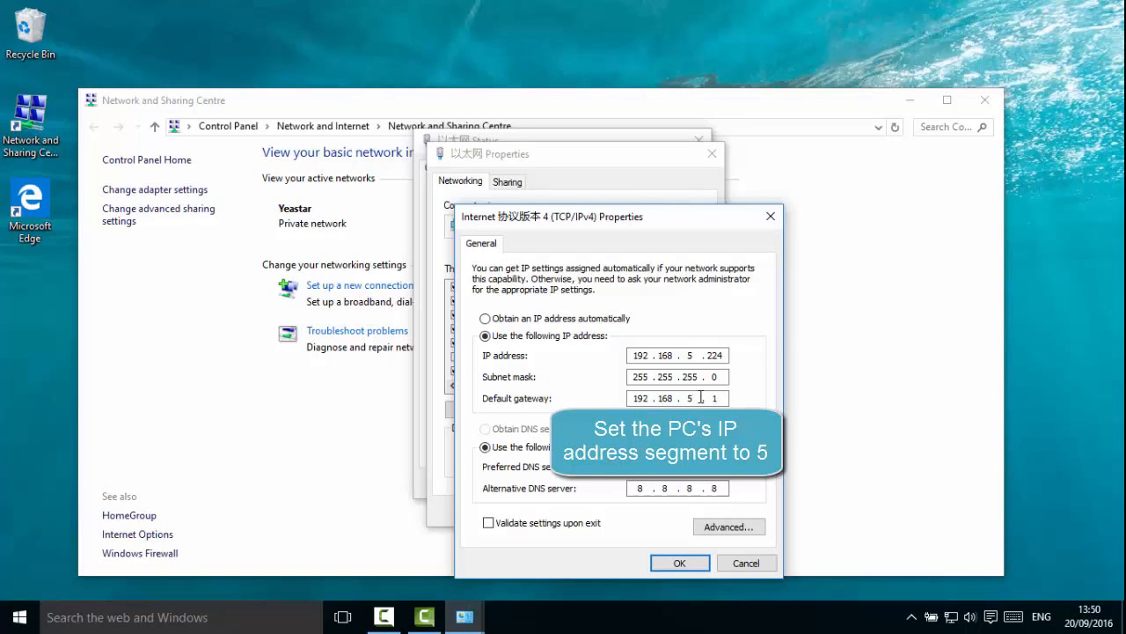
left_click(680, 562)
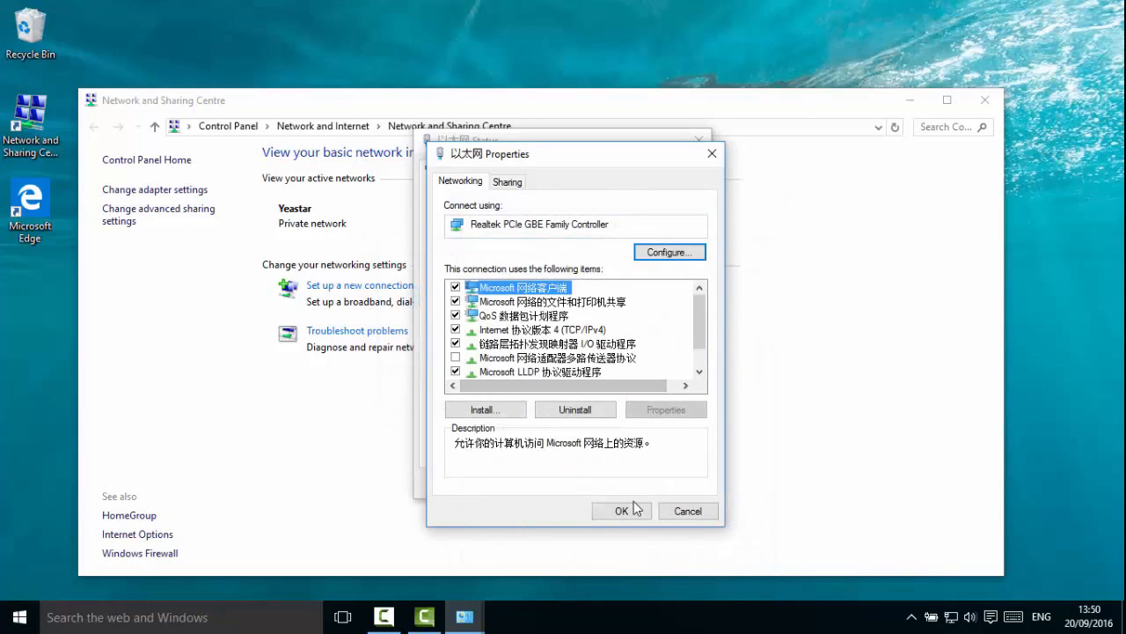
left_click(621, 510)
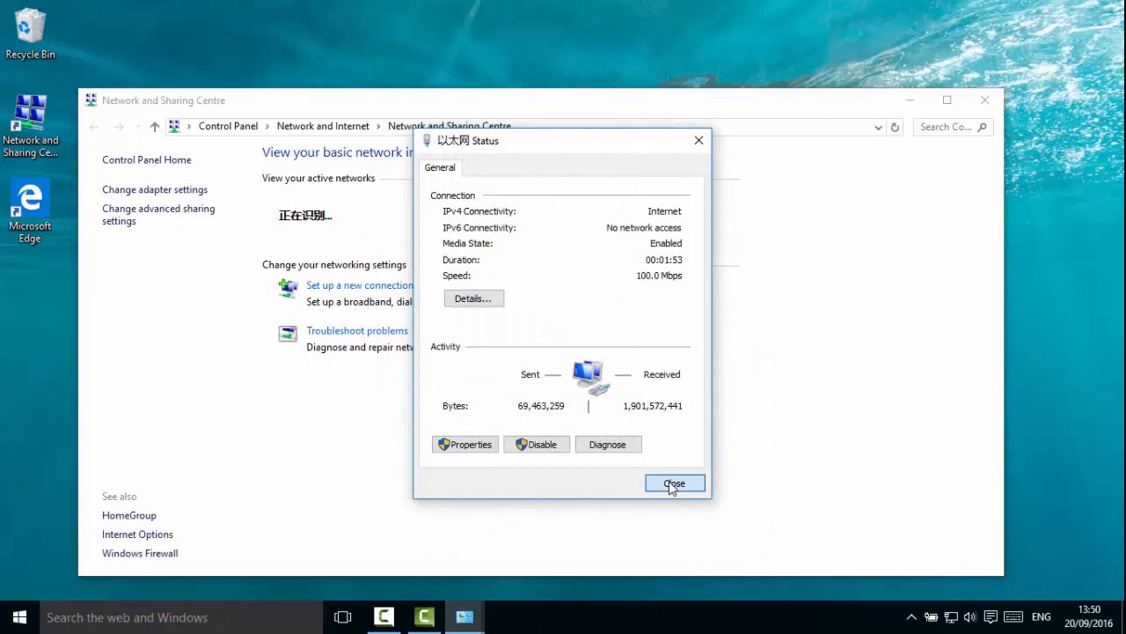
left_click(675, 483)
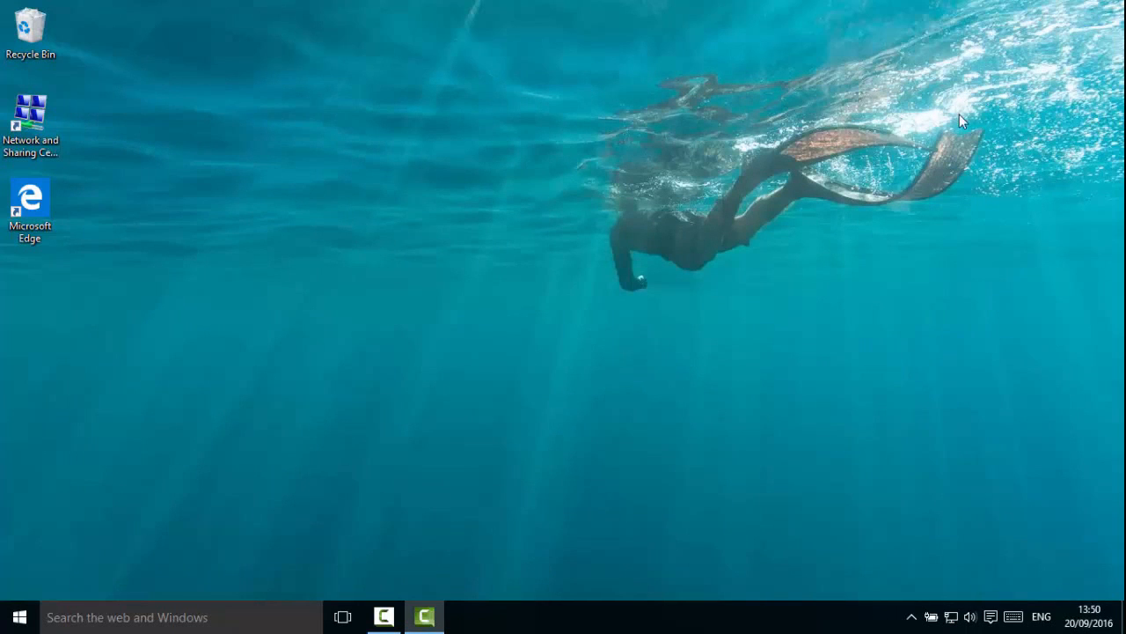
- Browse to 192.168.5.150 in Edge and continue past the certificate warning to the login page
double_click(30, 198)
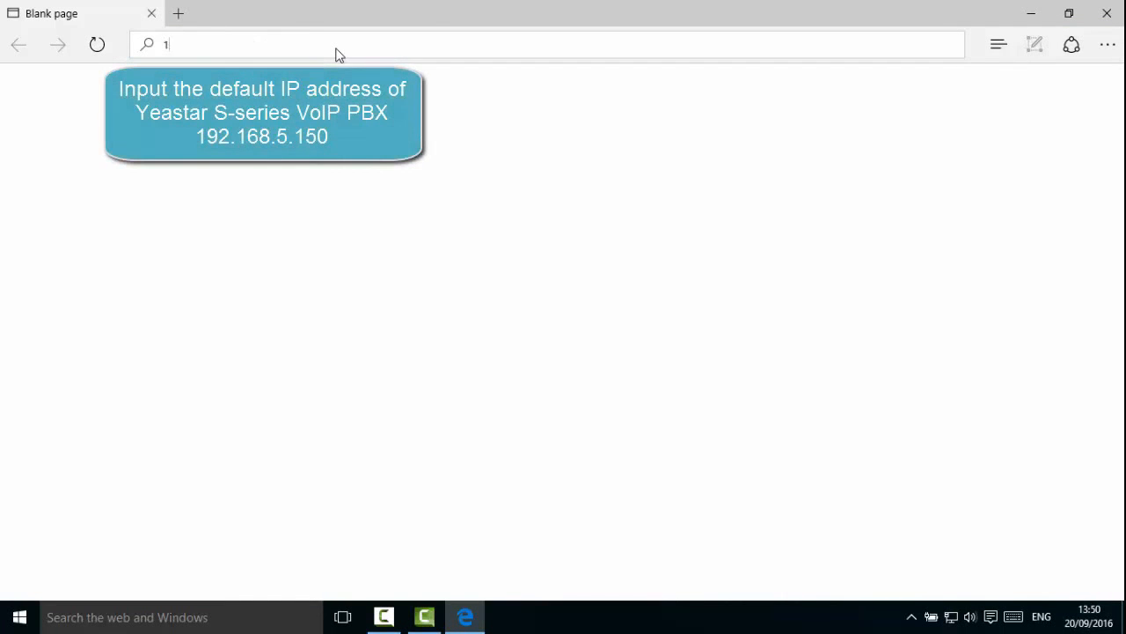
type("92.168.5.")
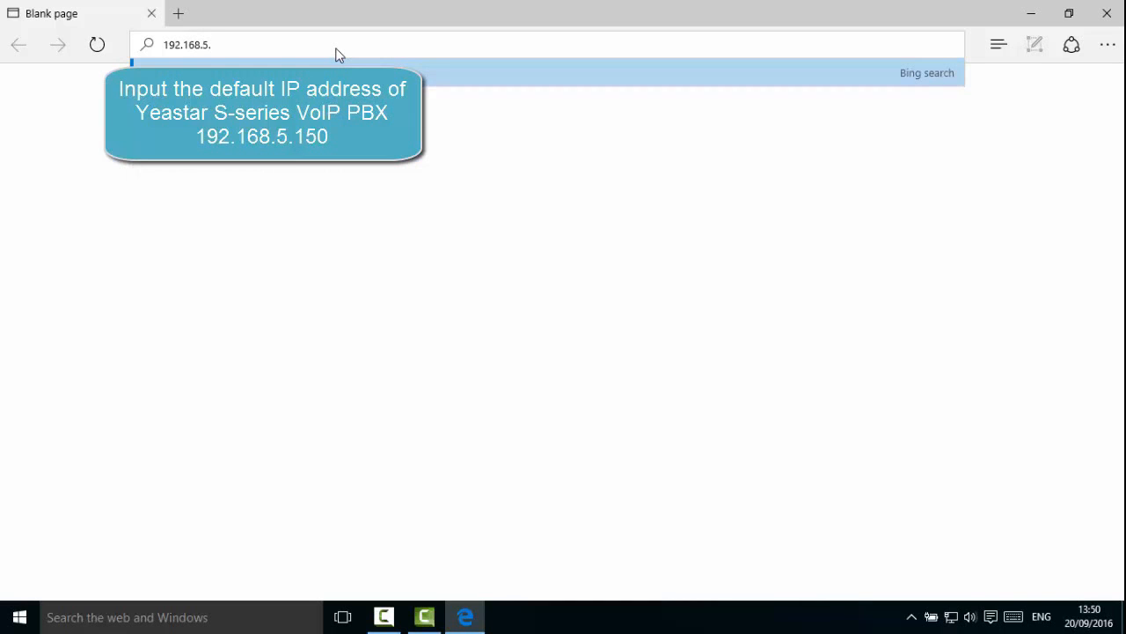
type("150")
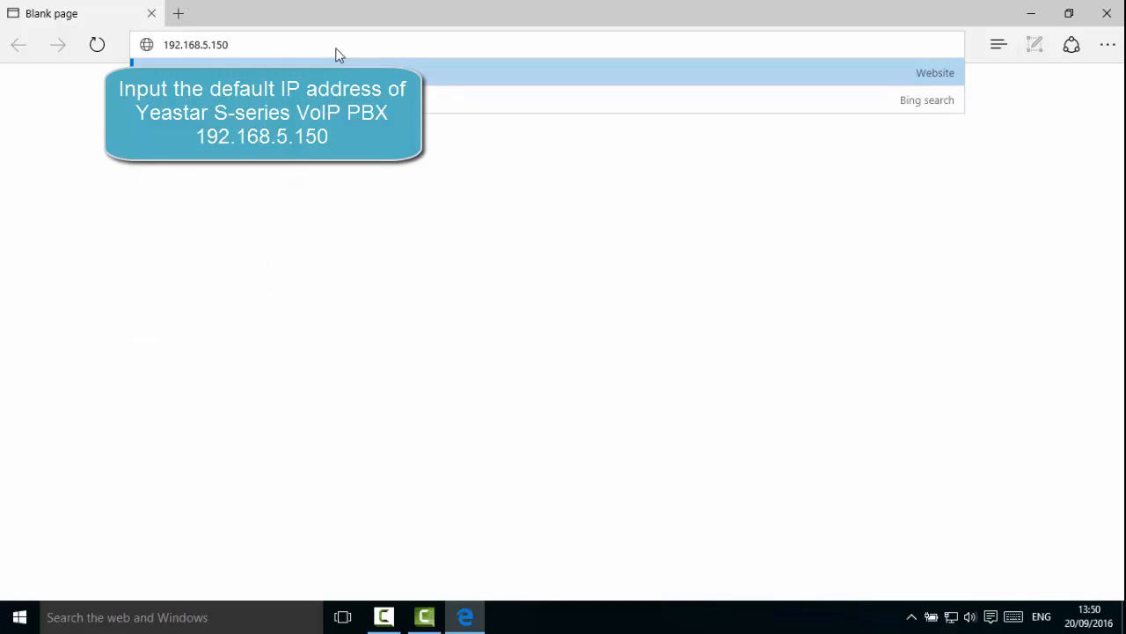
key("Return")
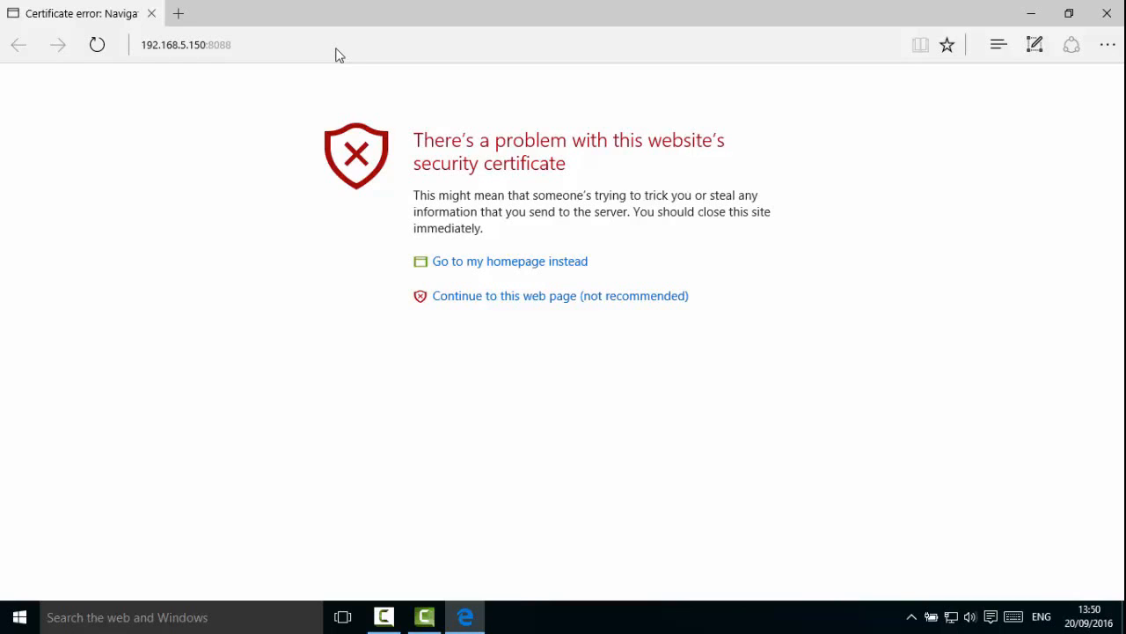
mouse_move(470, 302)
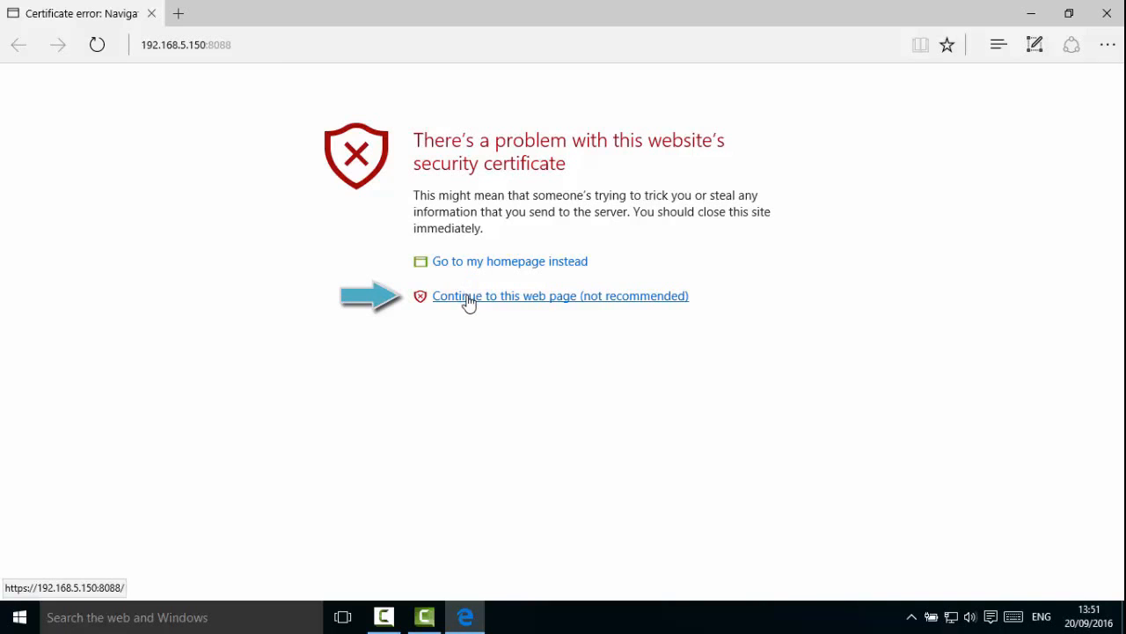
left_click(559, 296)
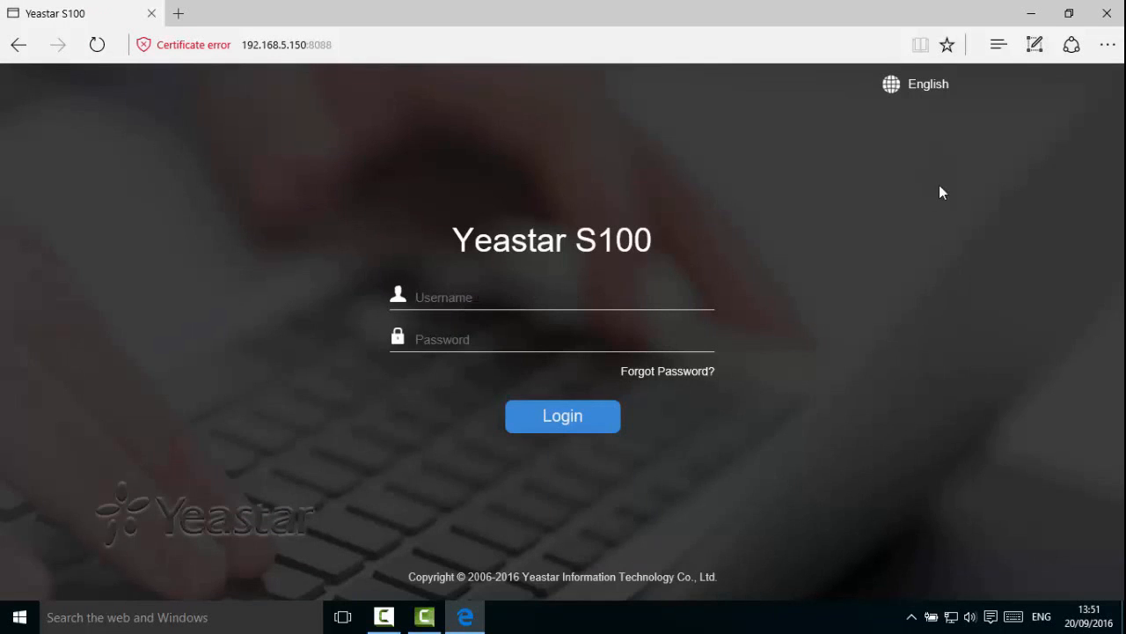
left_click(915, 83)
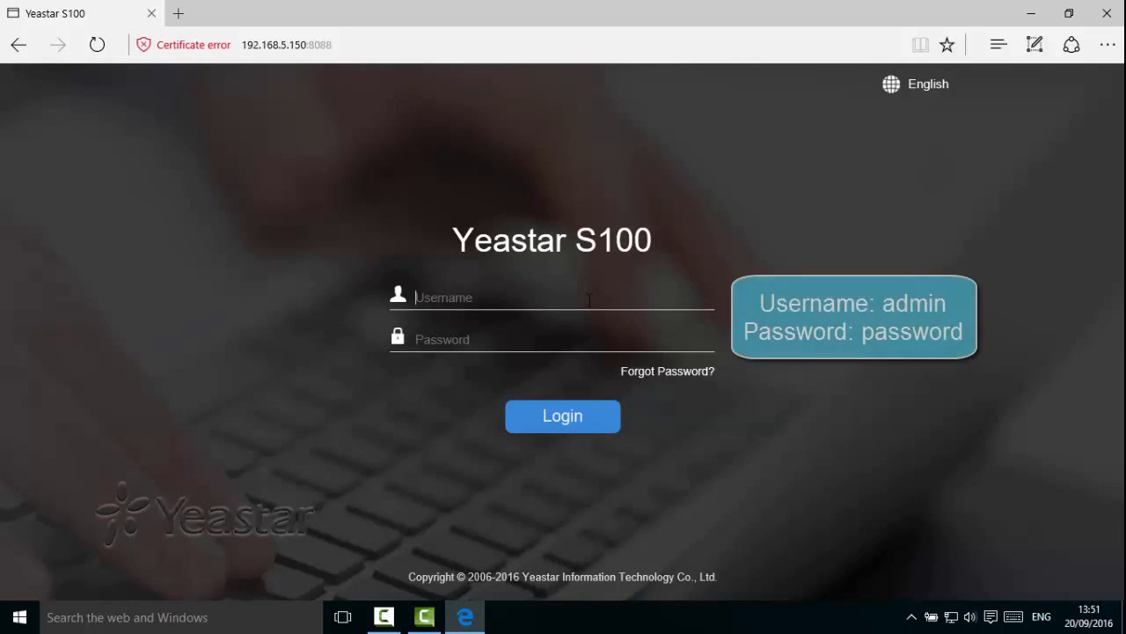
type("adm")
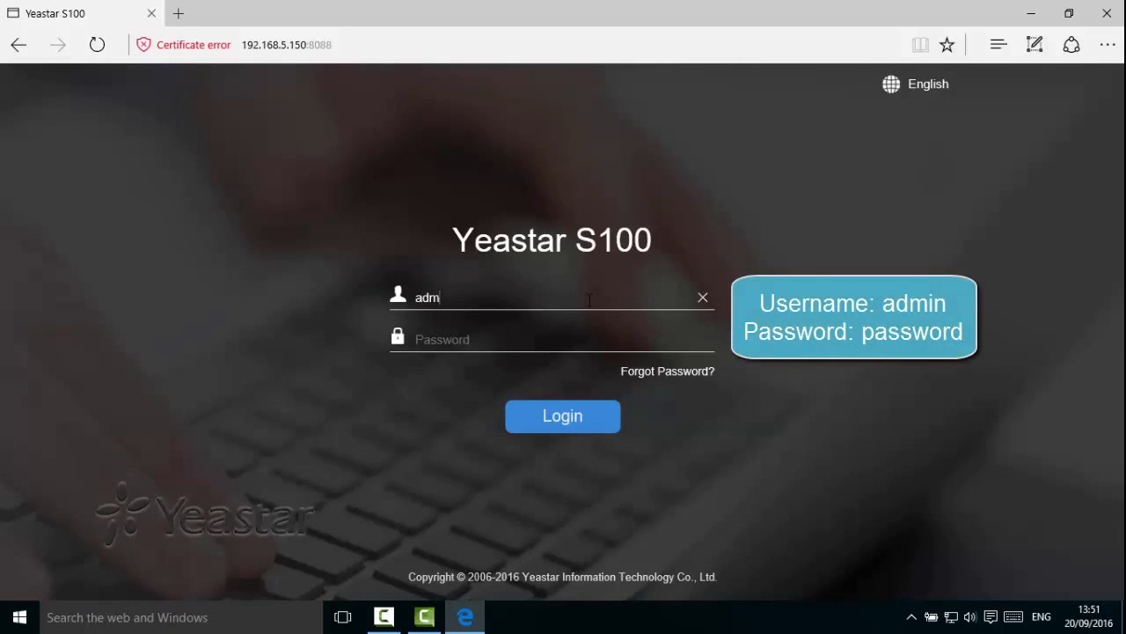
type("in")
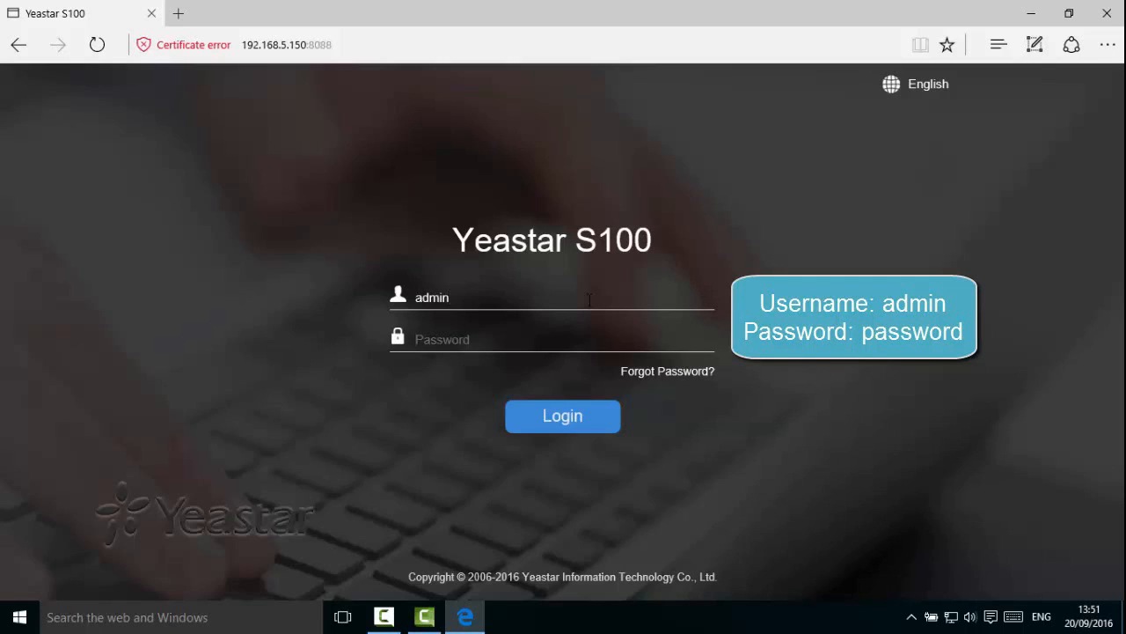
type("password")
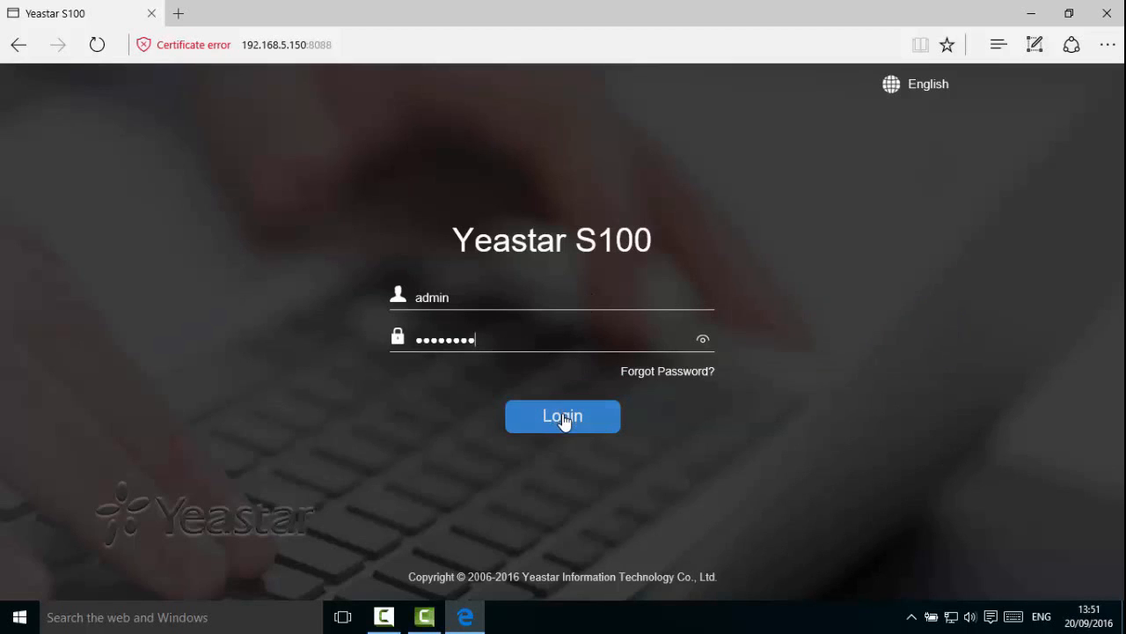
left_click(562, 415)
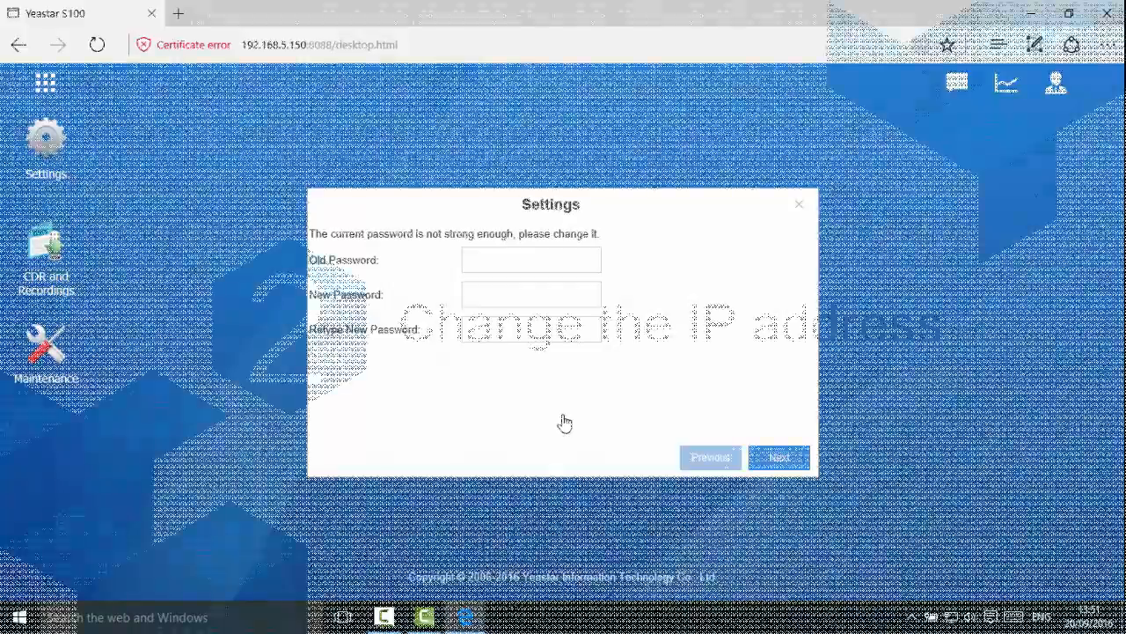
- Dismiss the weak-password prompt and go to Settings > System > Network
left_click(798, 204)
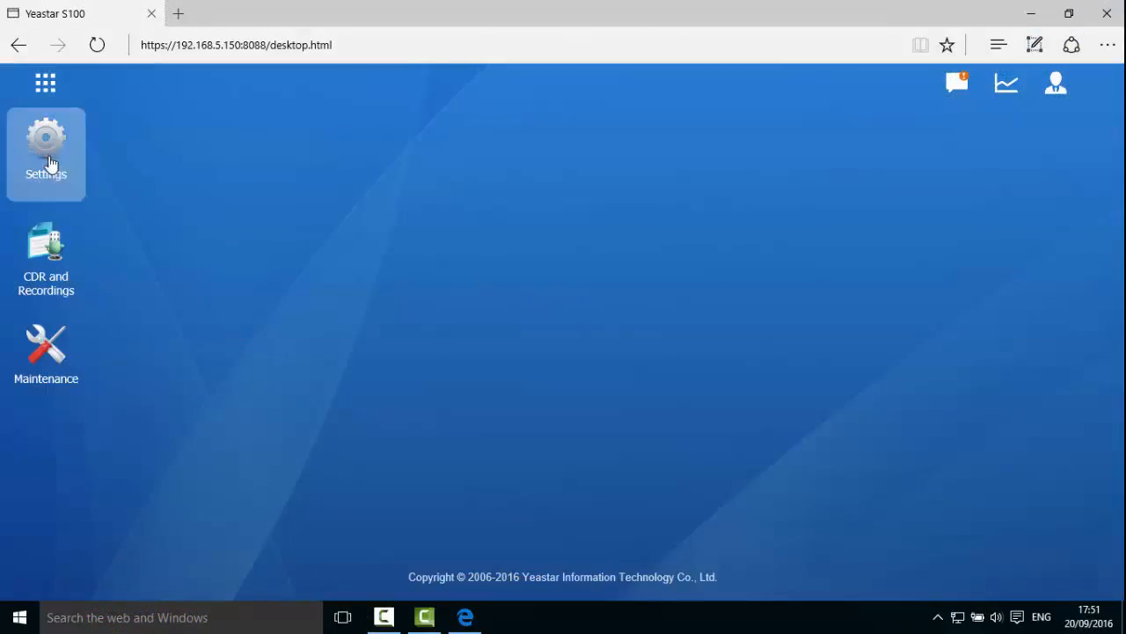
left_click(46, 154)
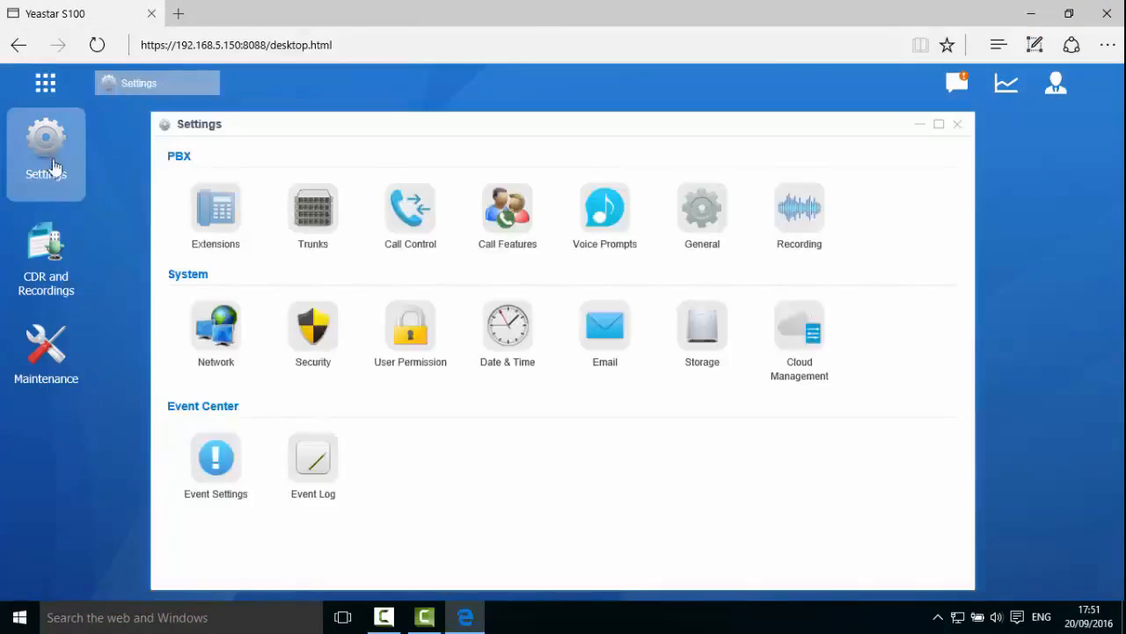
left_click(216, 330)
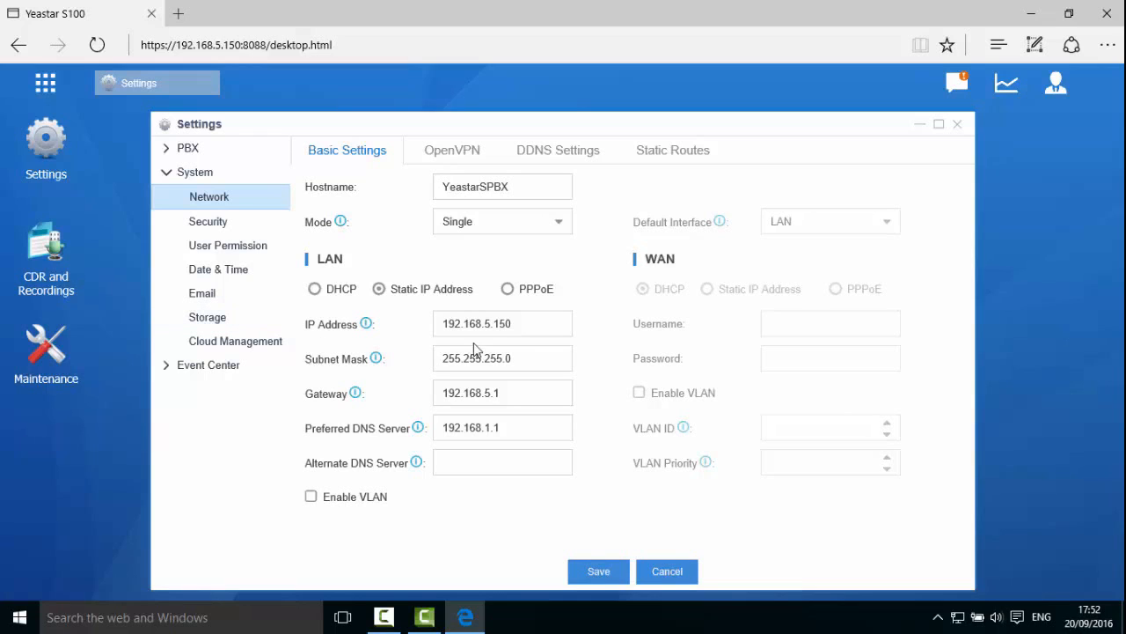
- Replace the LAN IP with 192.168.6.225, gateway 192.168.6.1, save and confirm the reboot
triple_click(502, 323)
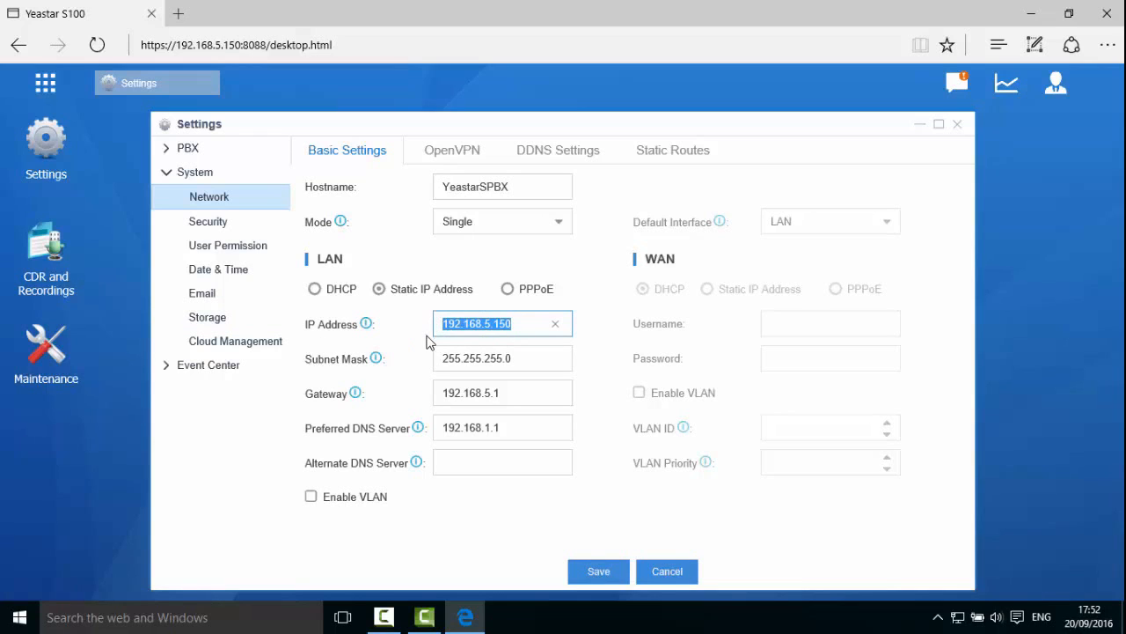
type("192.168")
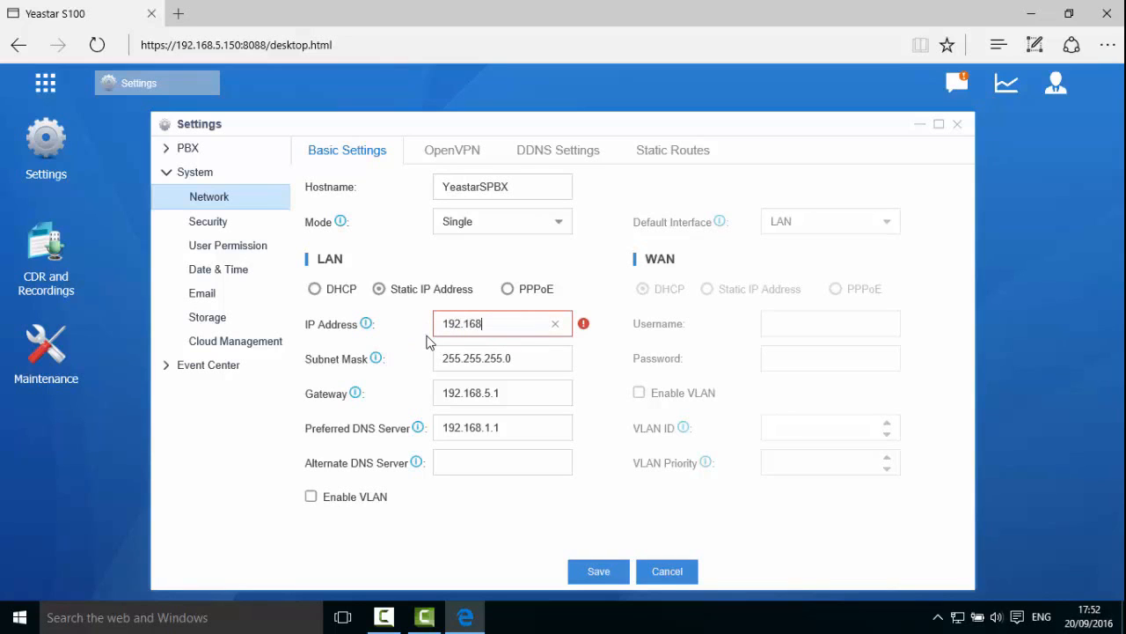
type(".6.225")
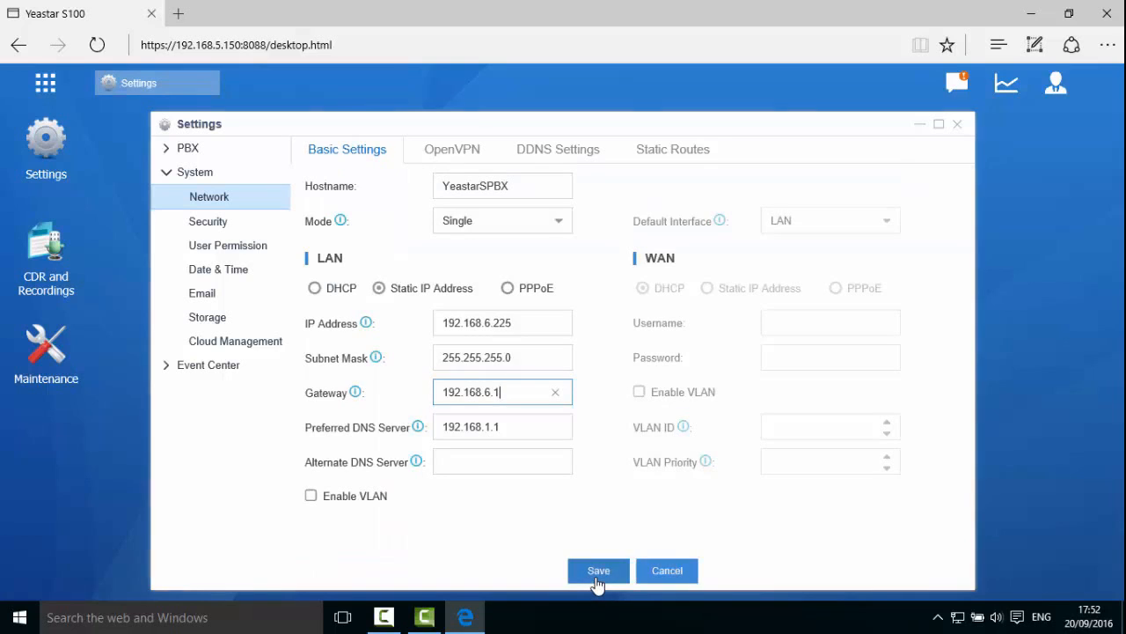
left_click(598, 570)
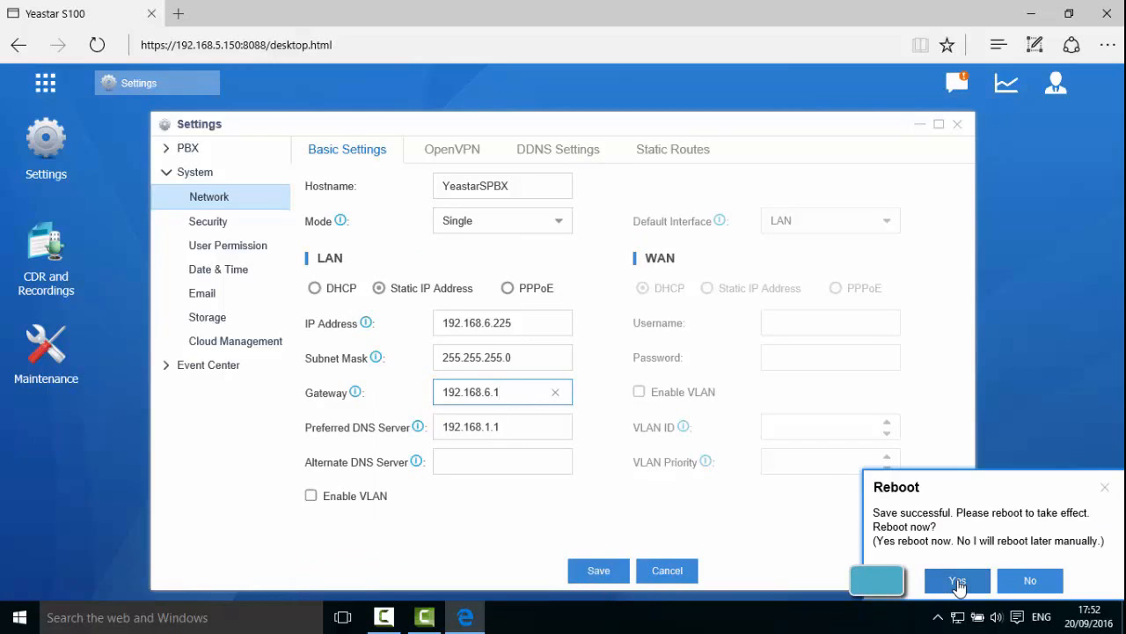
left_click(957, 579)
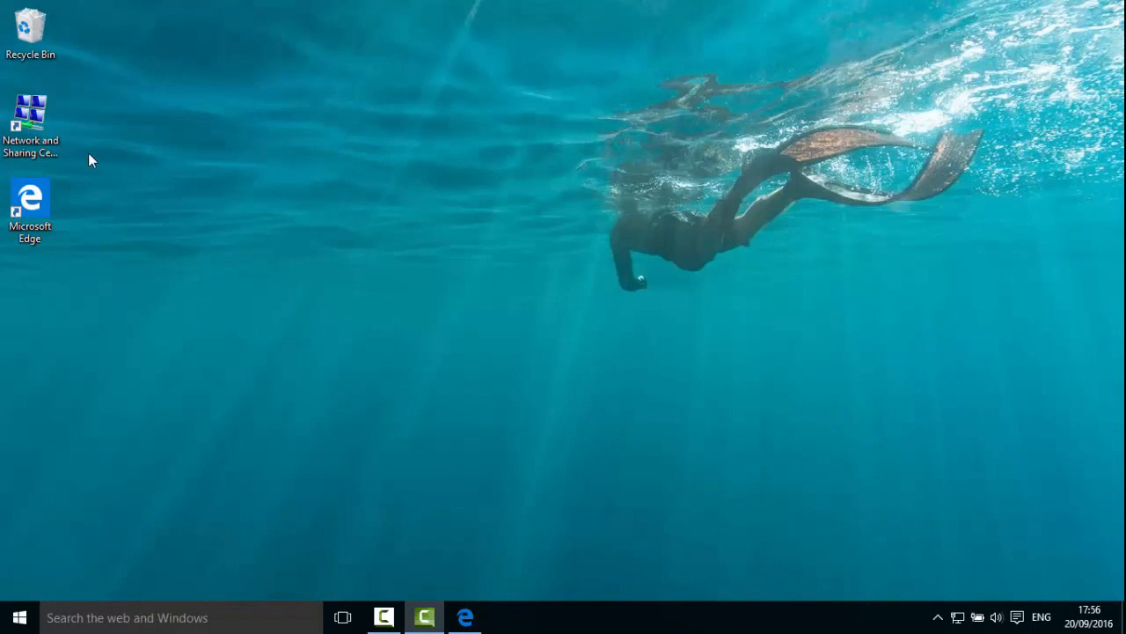
- Reach the Ethernet adapter's properties from Network and Sharing Centre again
double_click(30, 110)
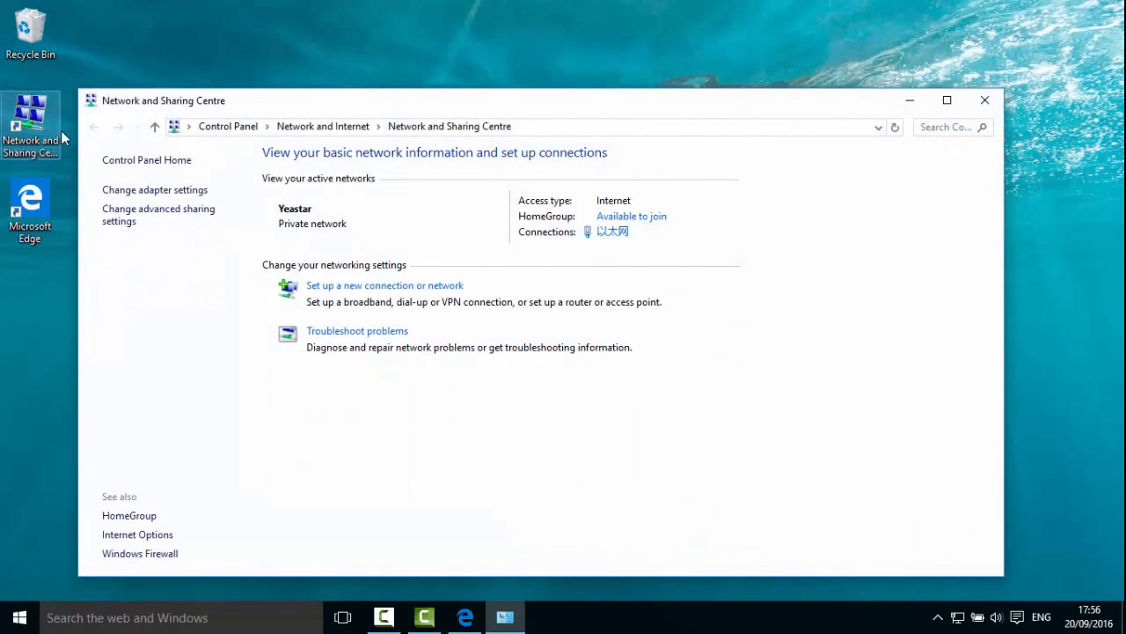
left_click(611, 231)
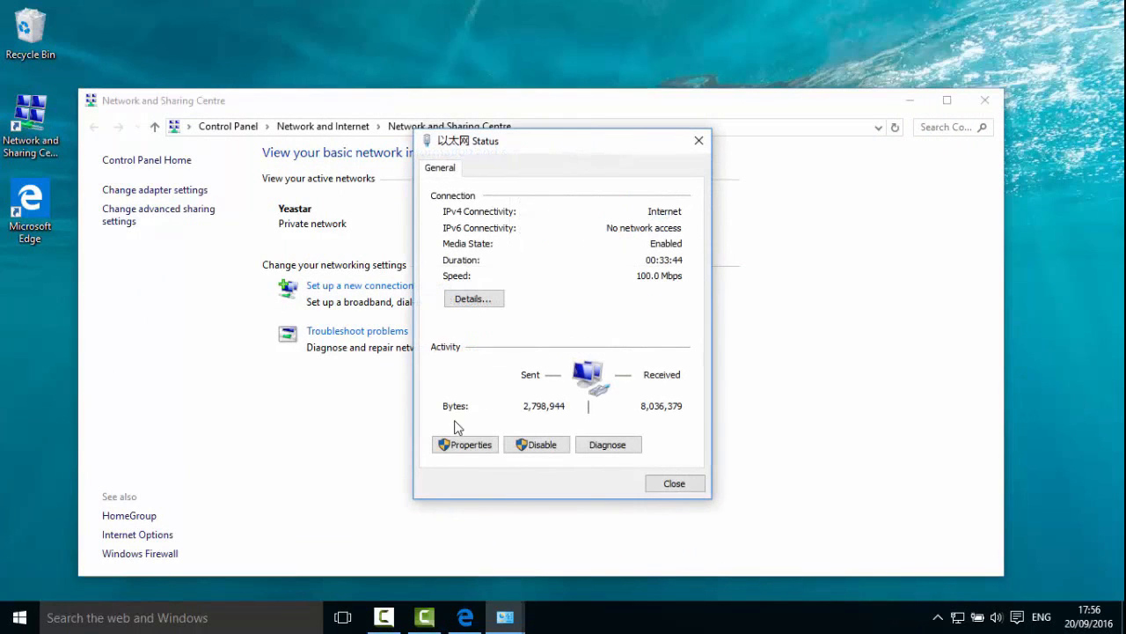
left_click(465, 444)
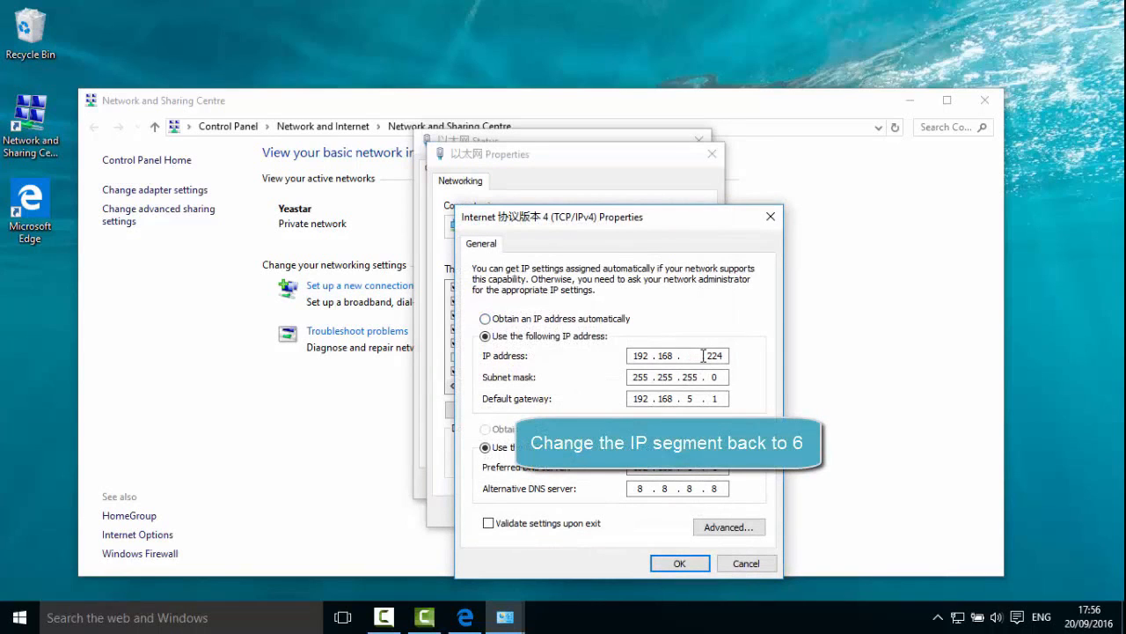
- Change address and gateway to 192.168.6.224 and 192.168.6.1, confirm and close the windows
type("6")
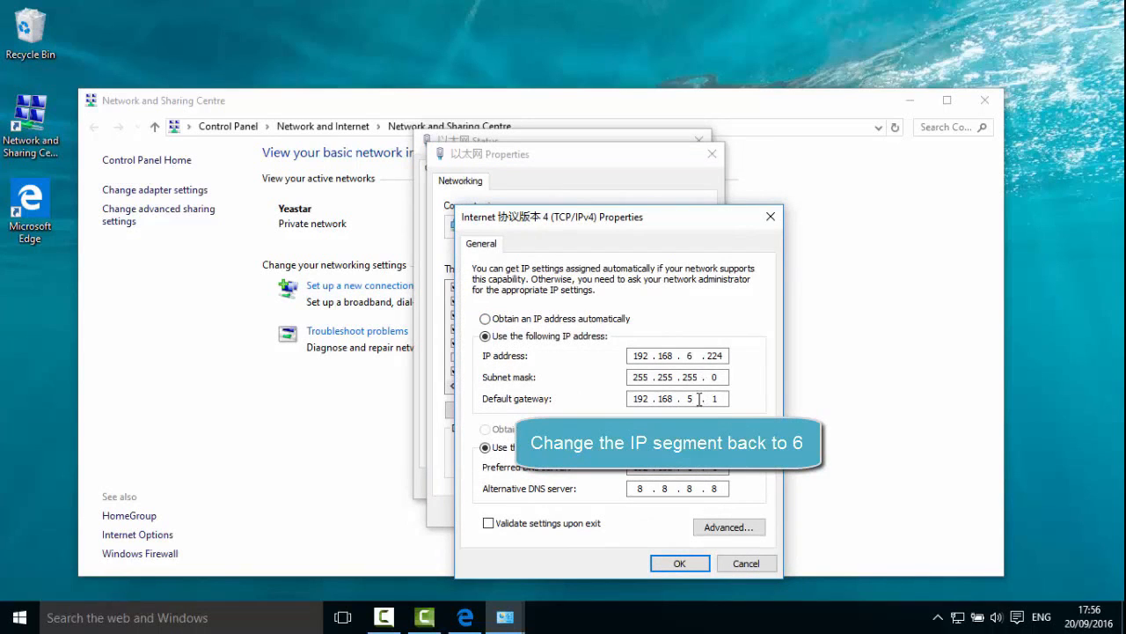
type("6")
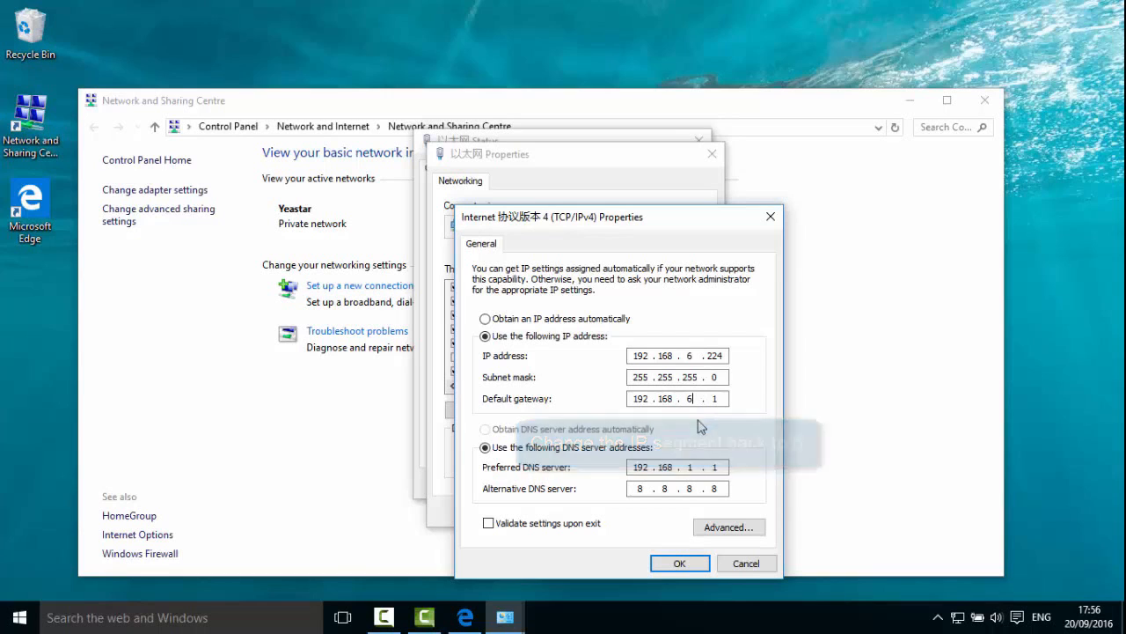
left_click(679, 563)
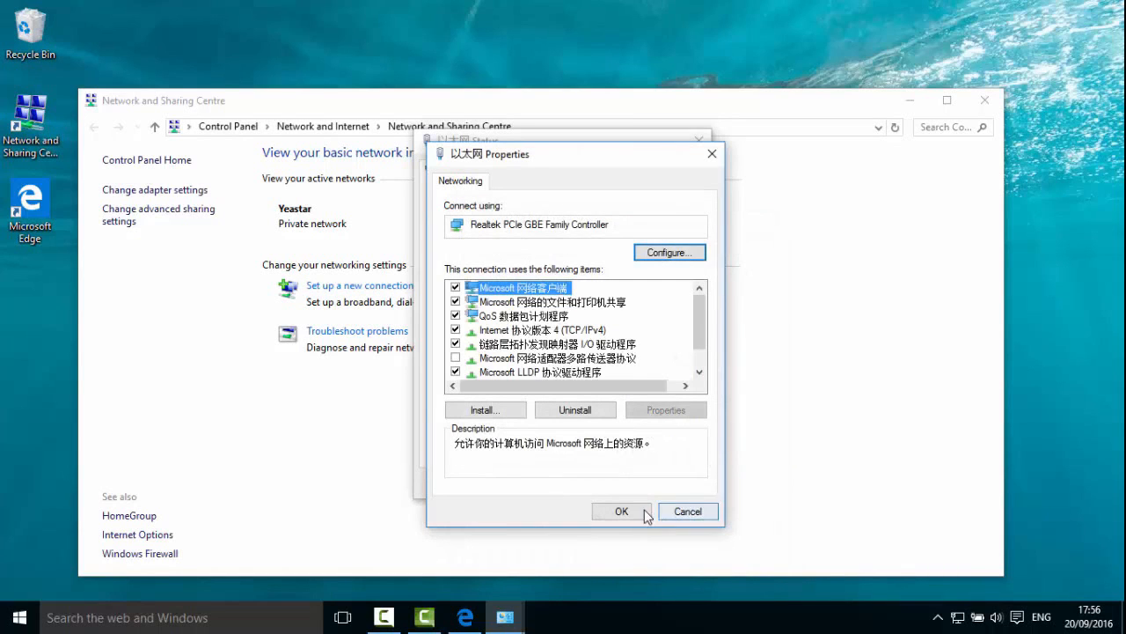
left_click(621, 512)
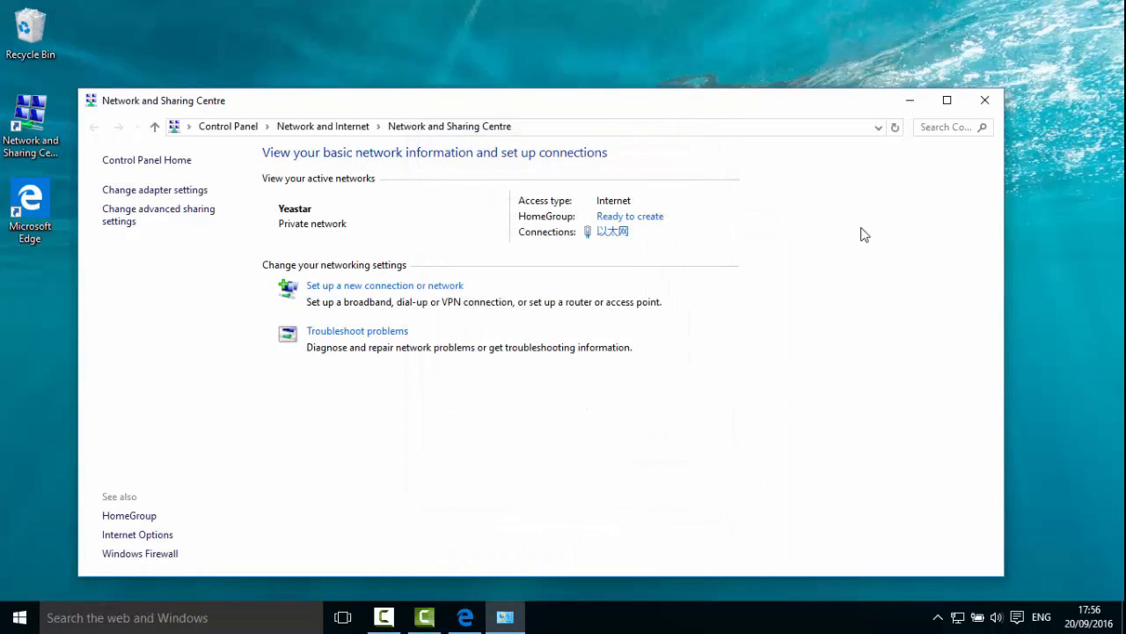
left_click(985, 99)
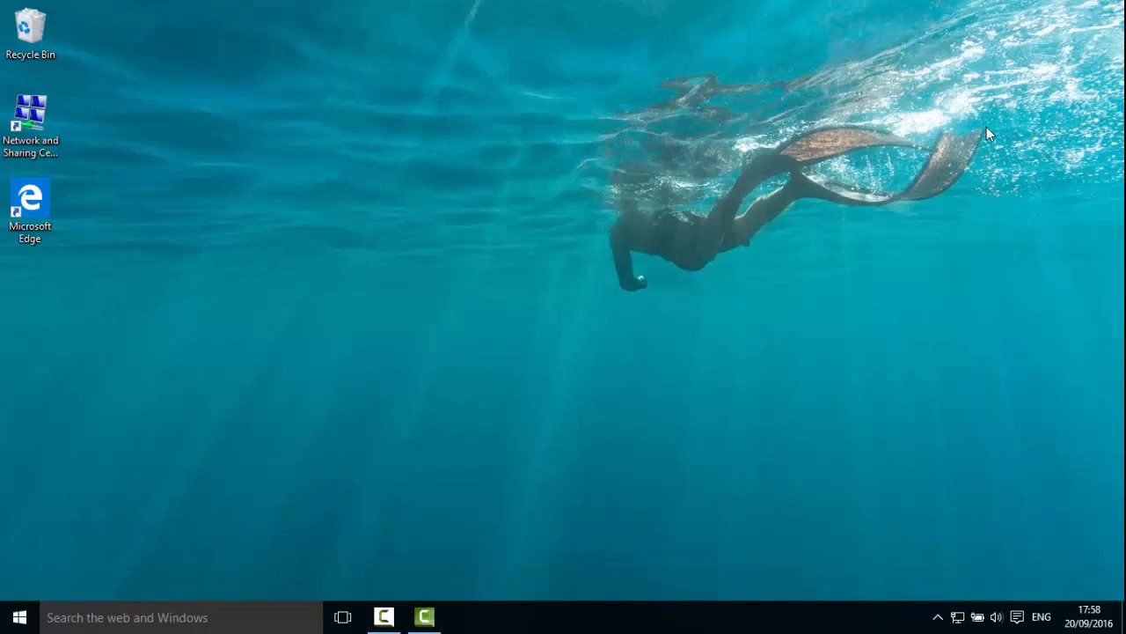
- Browse to 192.168.6.225 in Edge and continue past the certificate warning
left_click(30, 196)
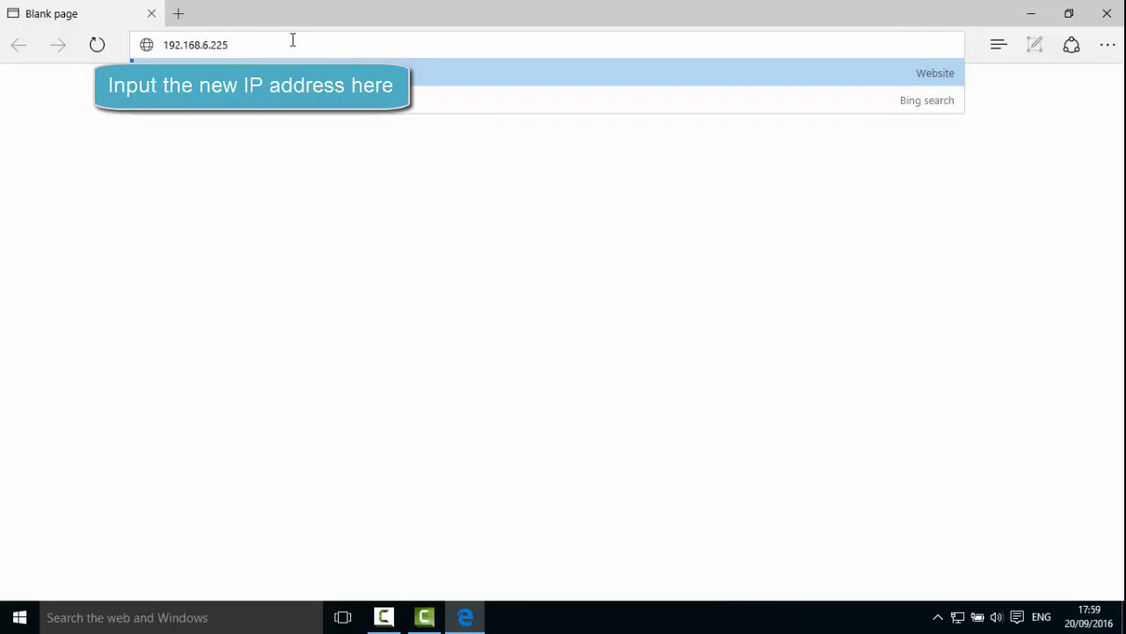
key("Return")
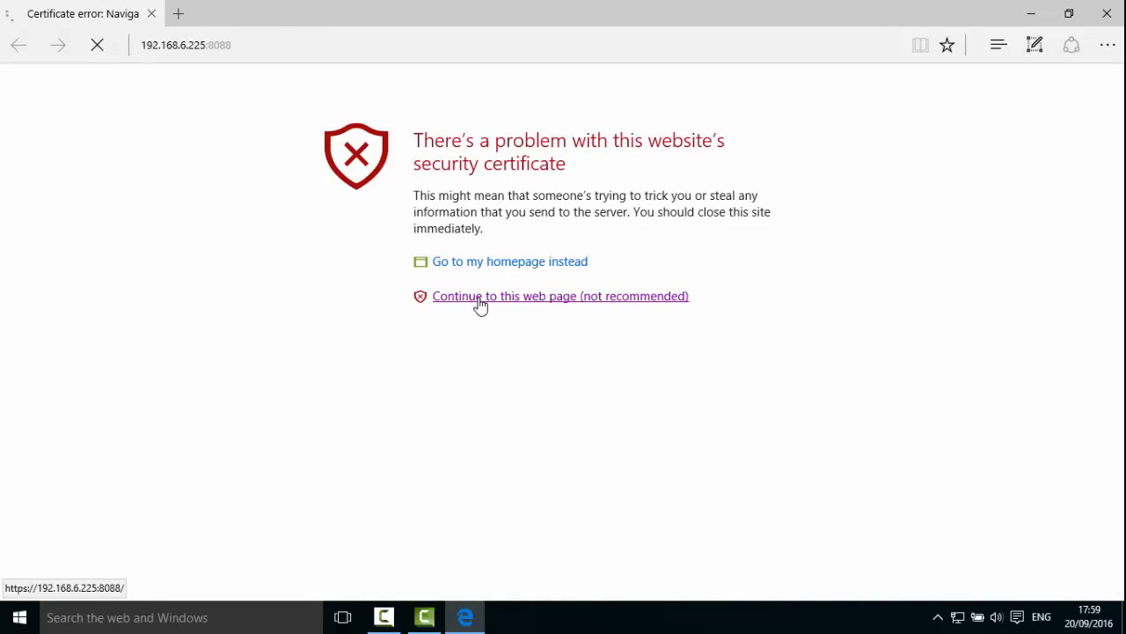
left_click(559, 296)
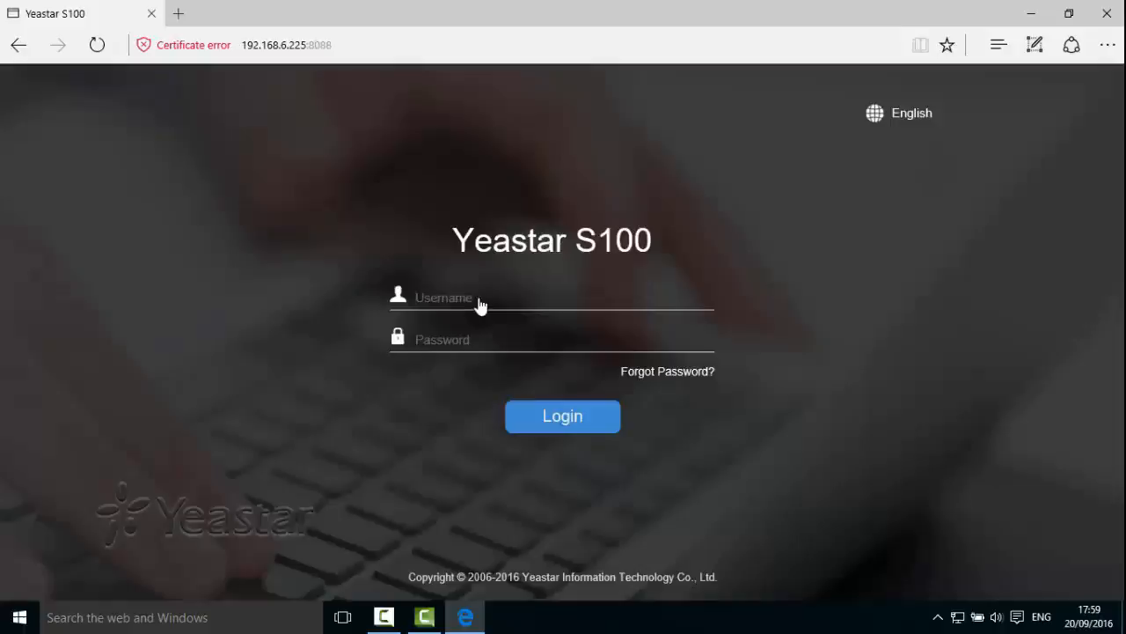
- Log in, enter the old and new admin passwords in the wizard and continue
left_click(563, 416)
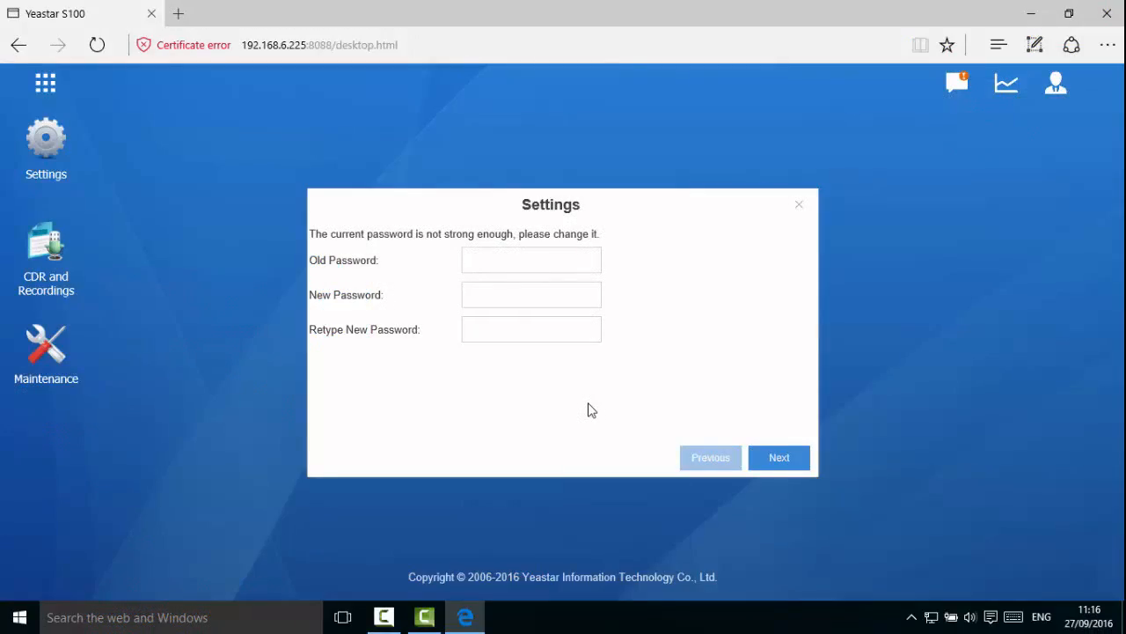
left_click(532, 260)
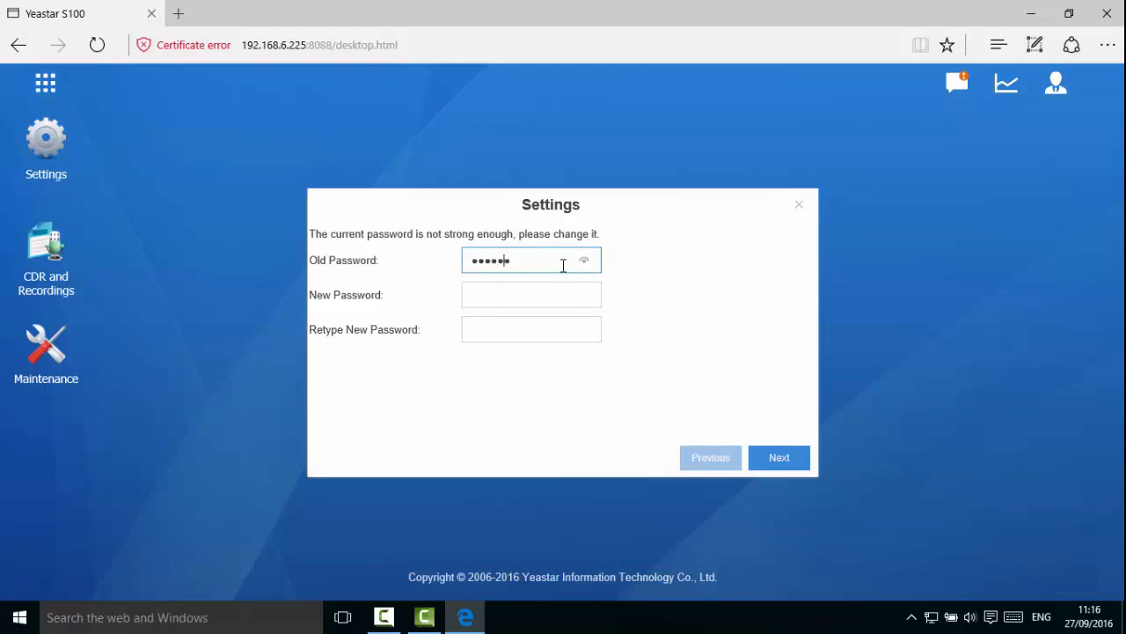
type("••••")
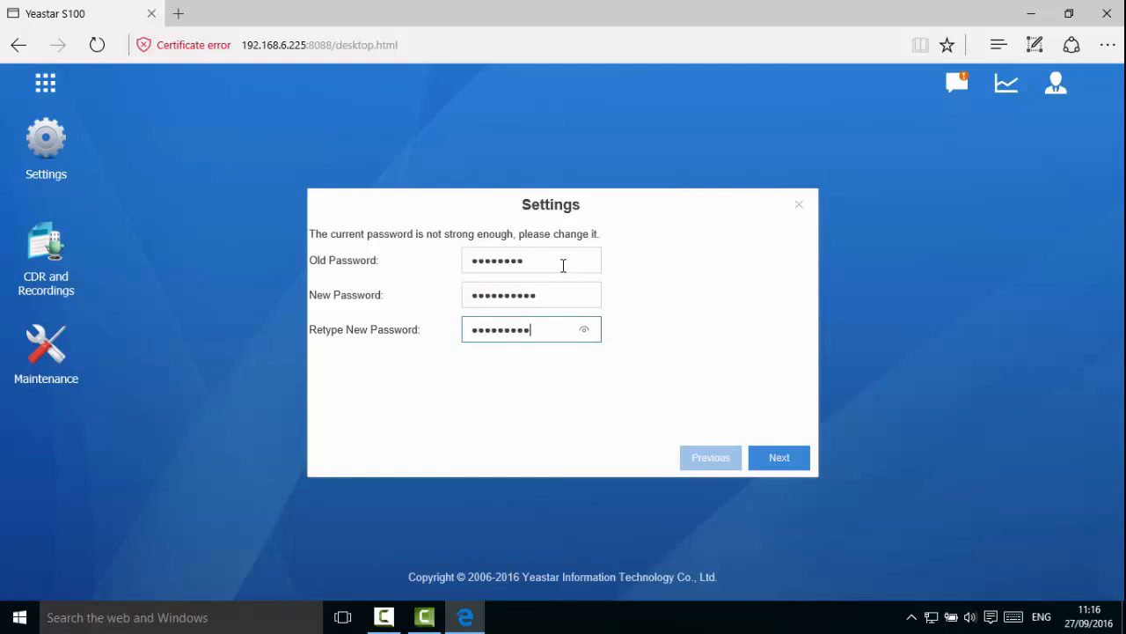
mouse_move(612, 286)
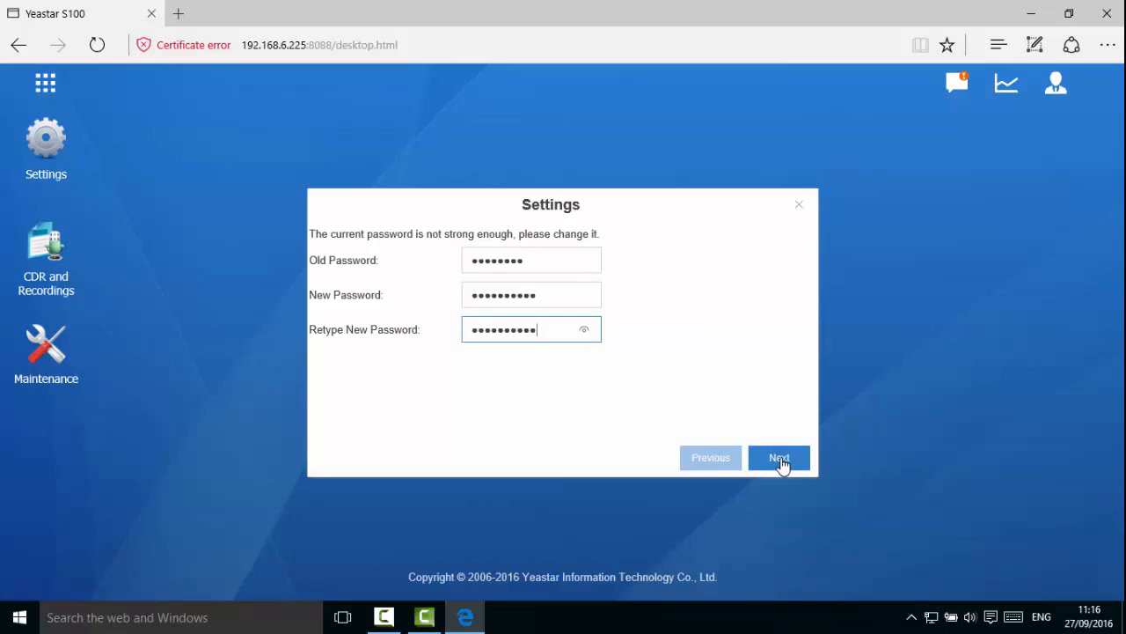
left_click(778, 457)
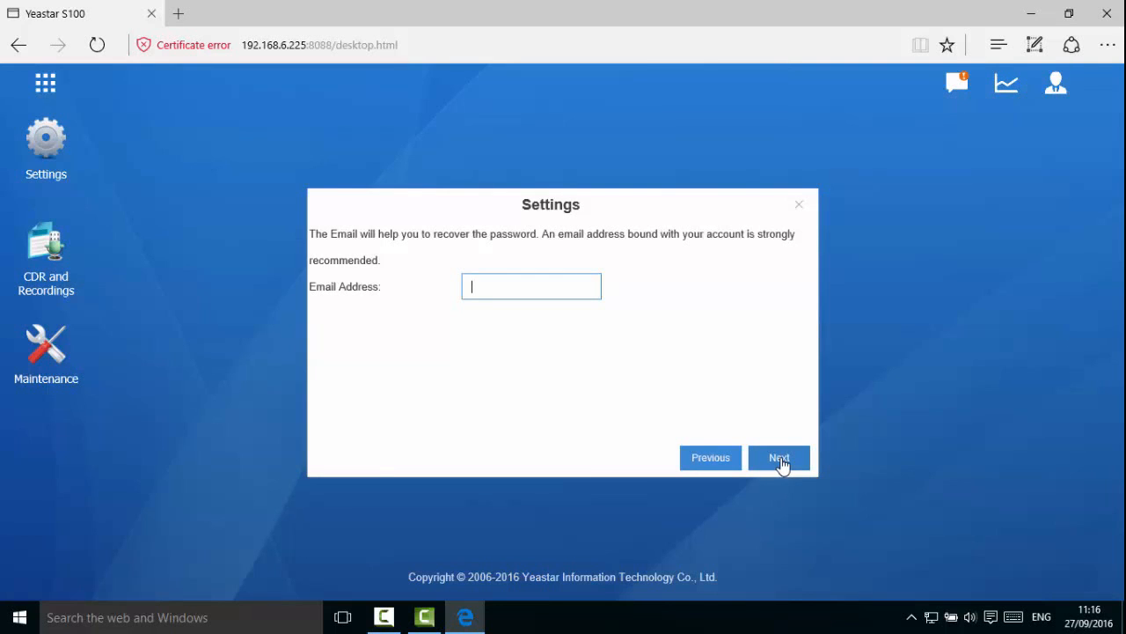
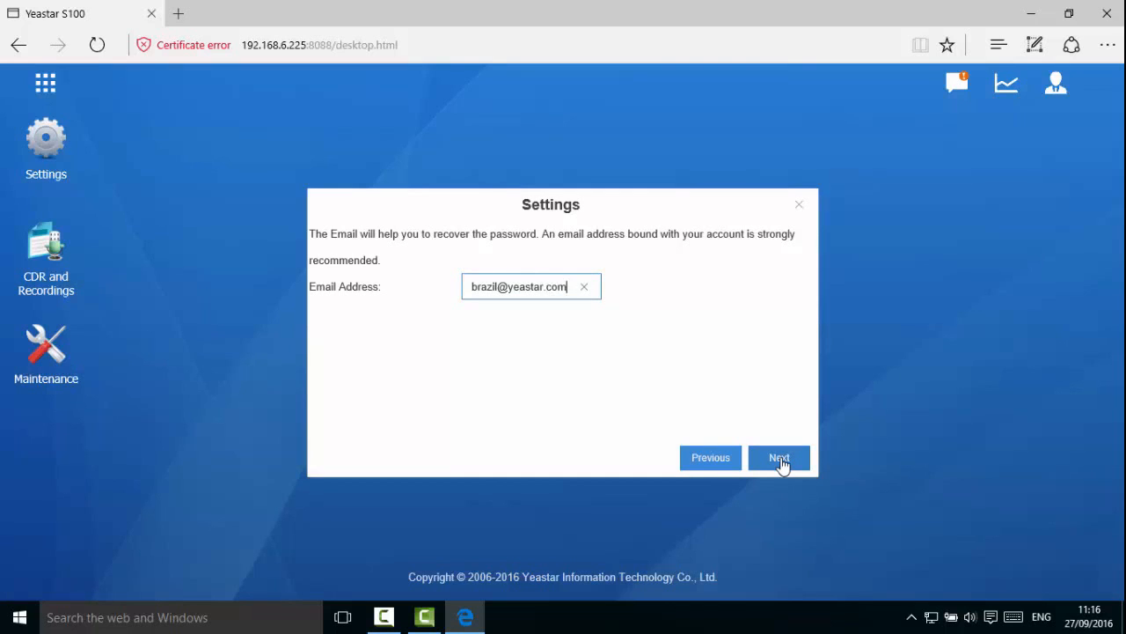
left_click(778, 456)
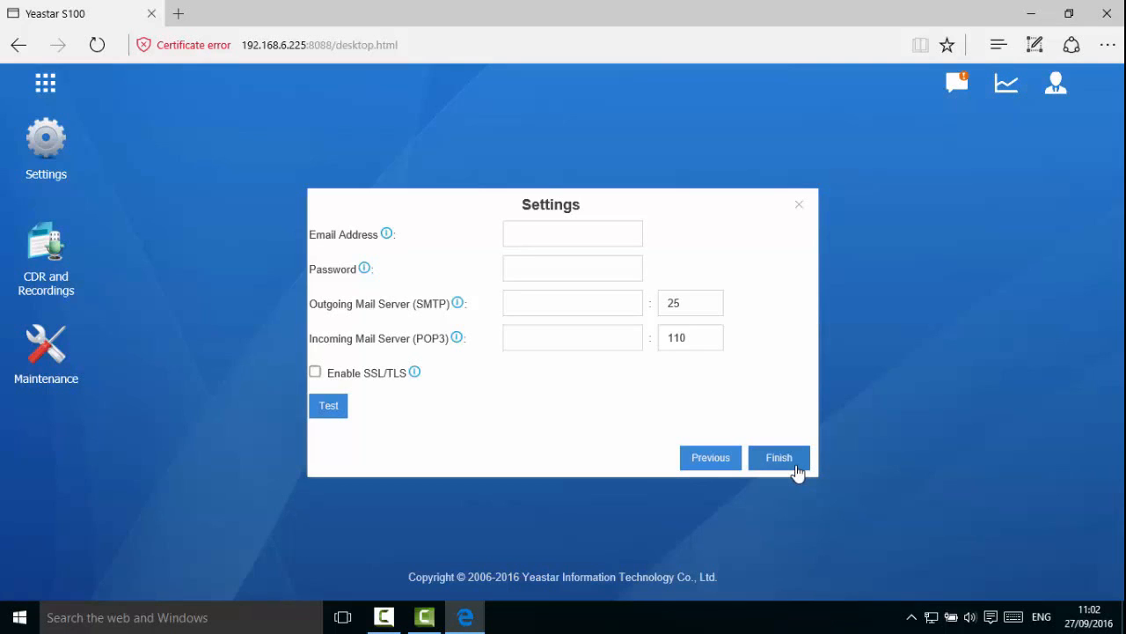
left_click(572, 233)
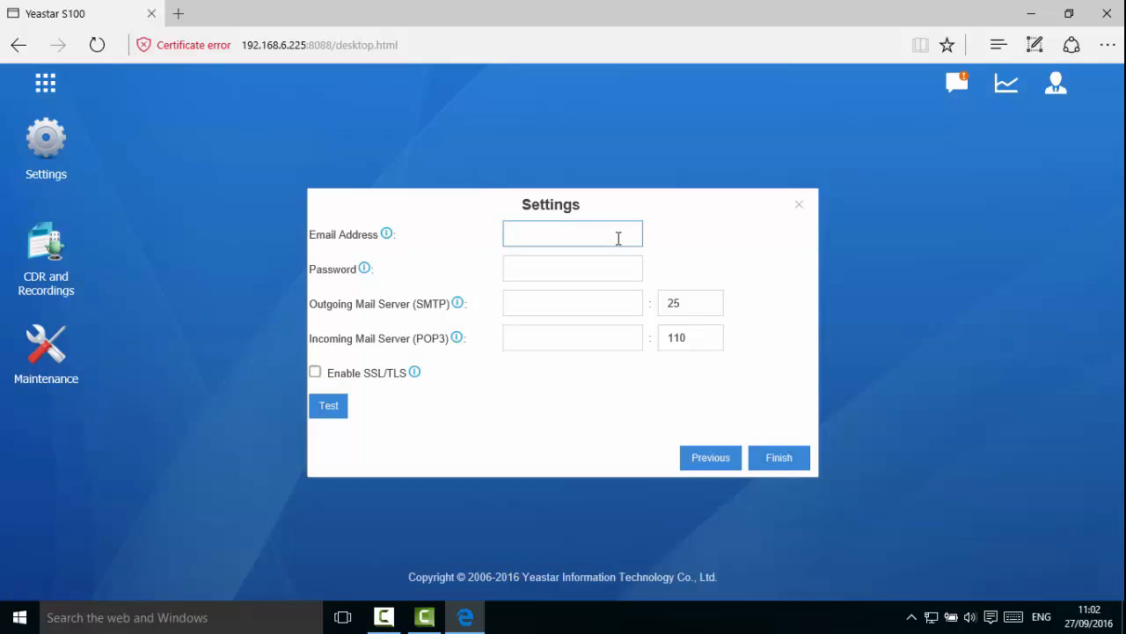
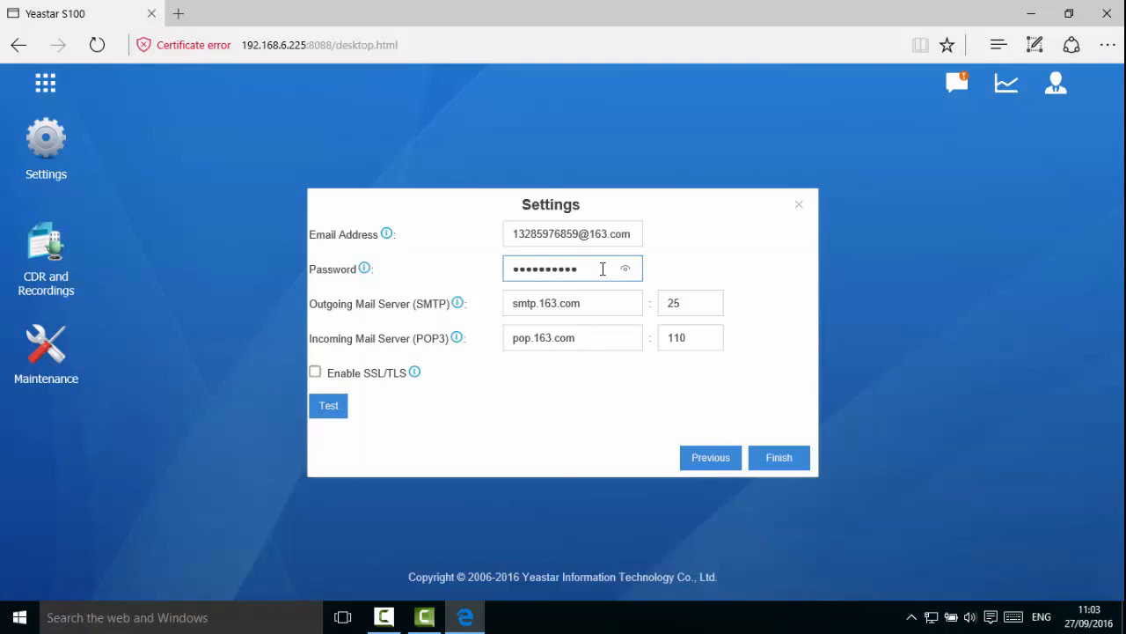
type("•")
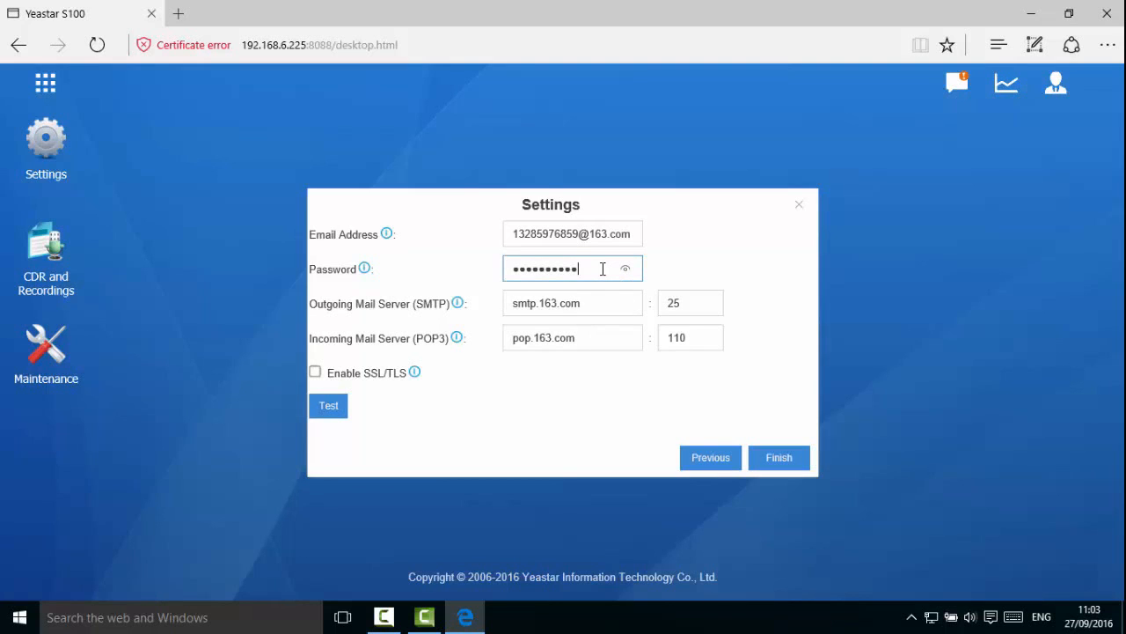
left_click(329, 405)
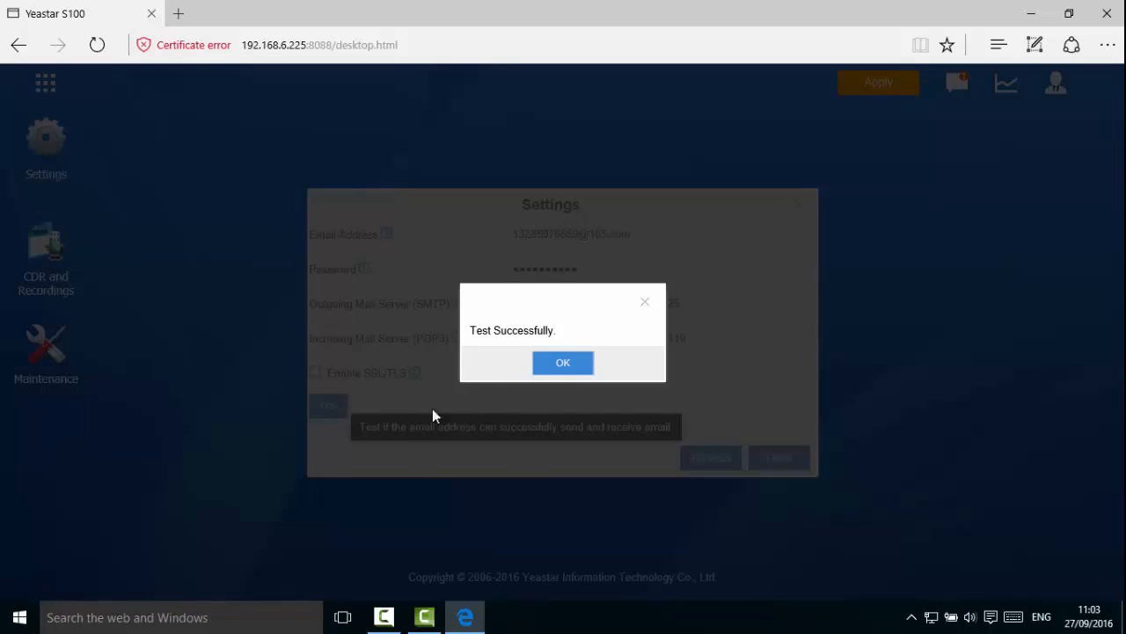
left_click(563, 362)
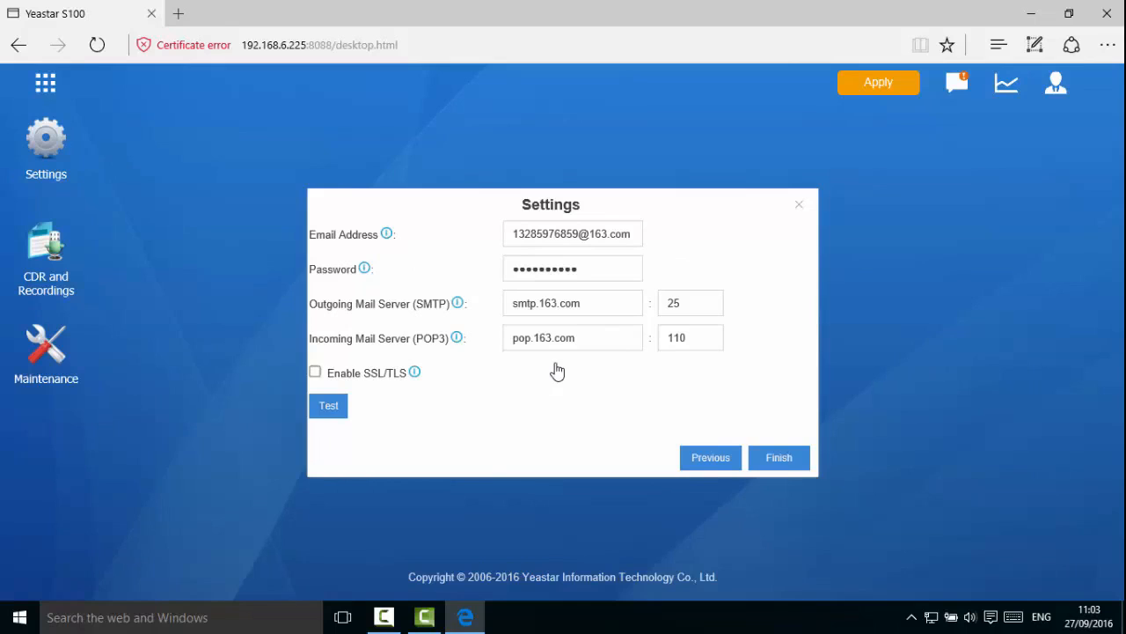
- Finish the setup wizard, confirm the password reset notice and log in with the new password
left_click(777, 456)
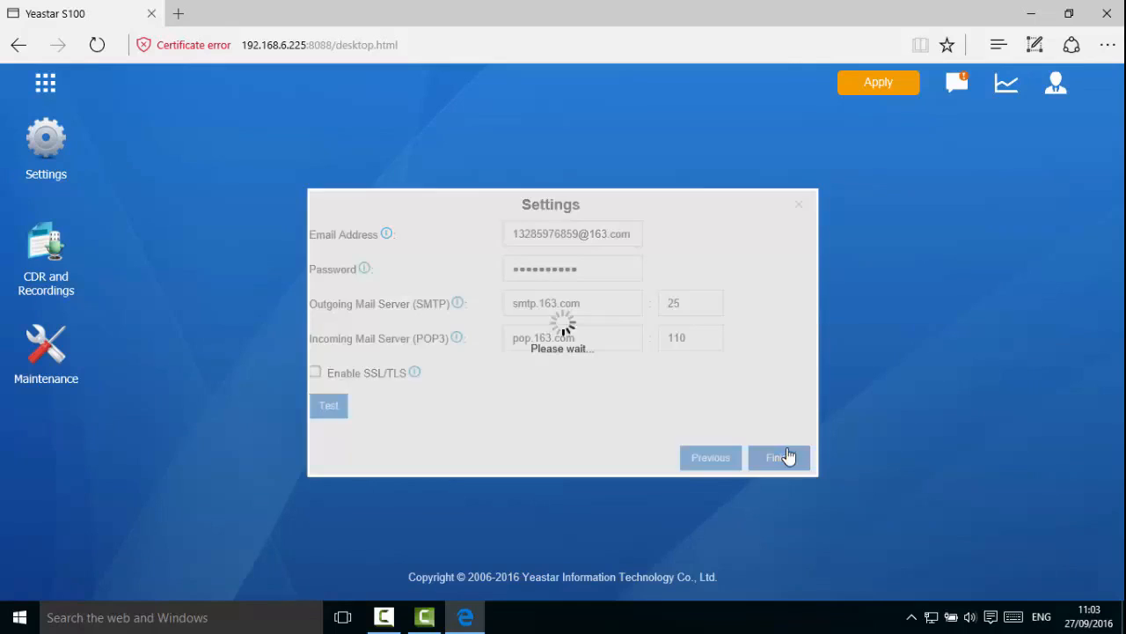
left_click(778, 457)
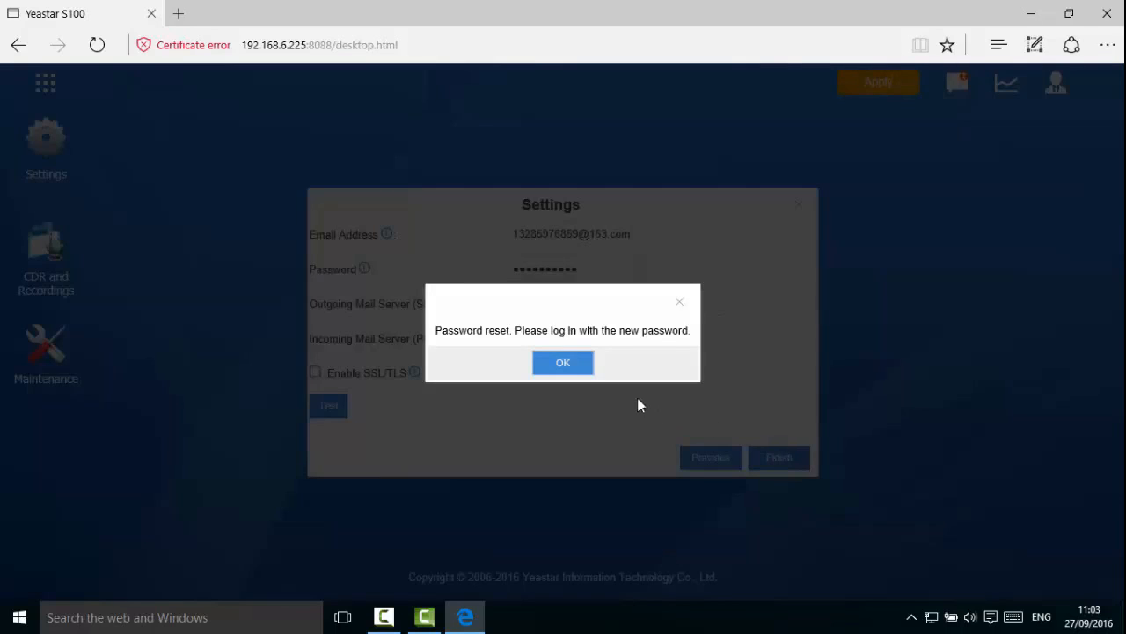
left_click(562, 363)
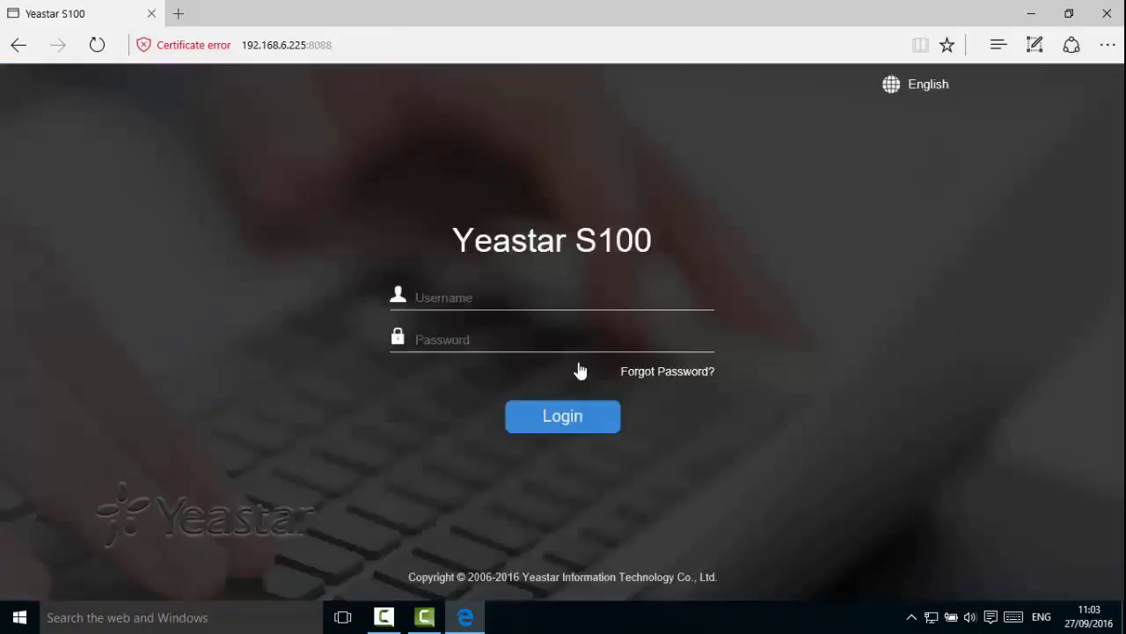
left_click(563, 415)
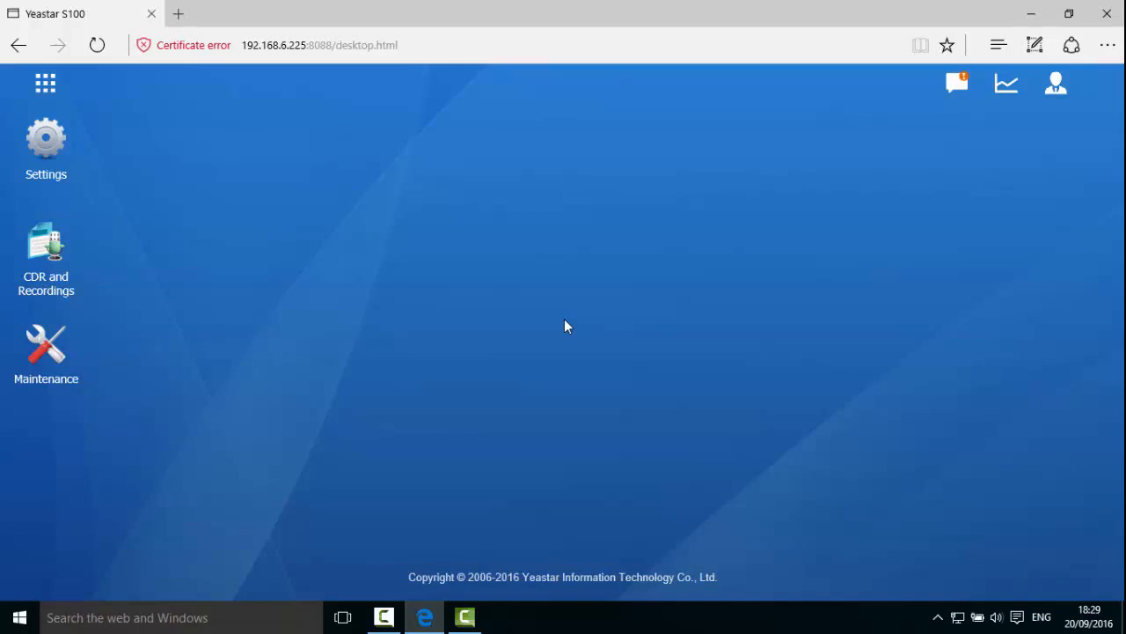
mouse_move(159, 256)
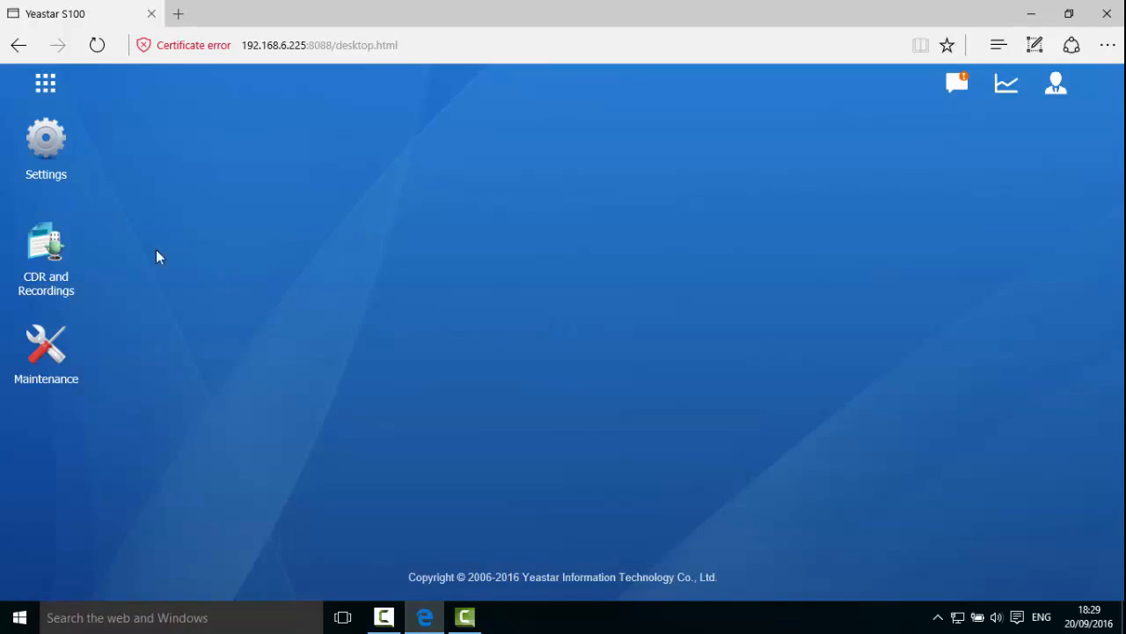
- Save Date & Time with time zone 8 China (Beijing) and Daylight Saving Time disabled
left_click(45, 145)
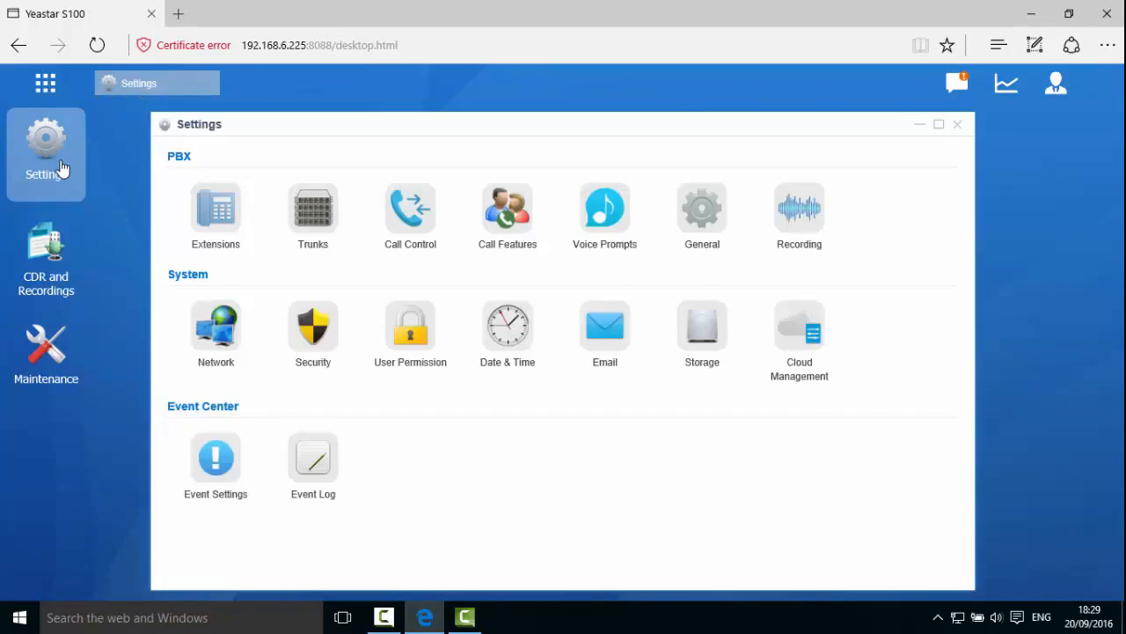
mouse_move(507, 325)
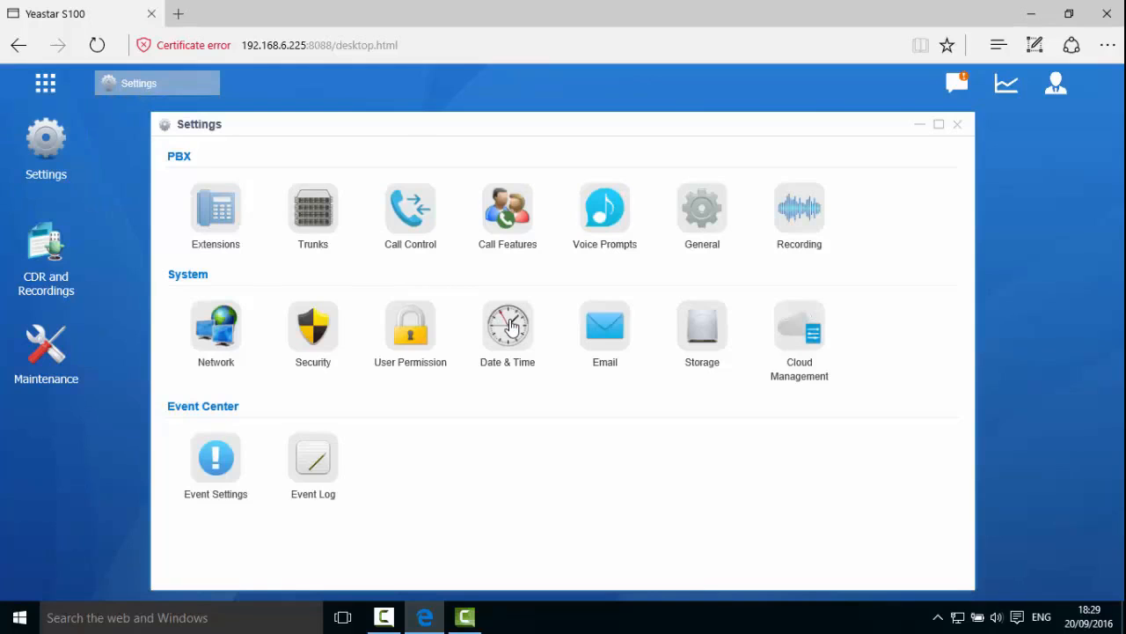
left_click(507, 324)
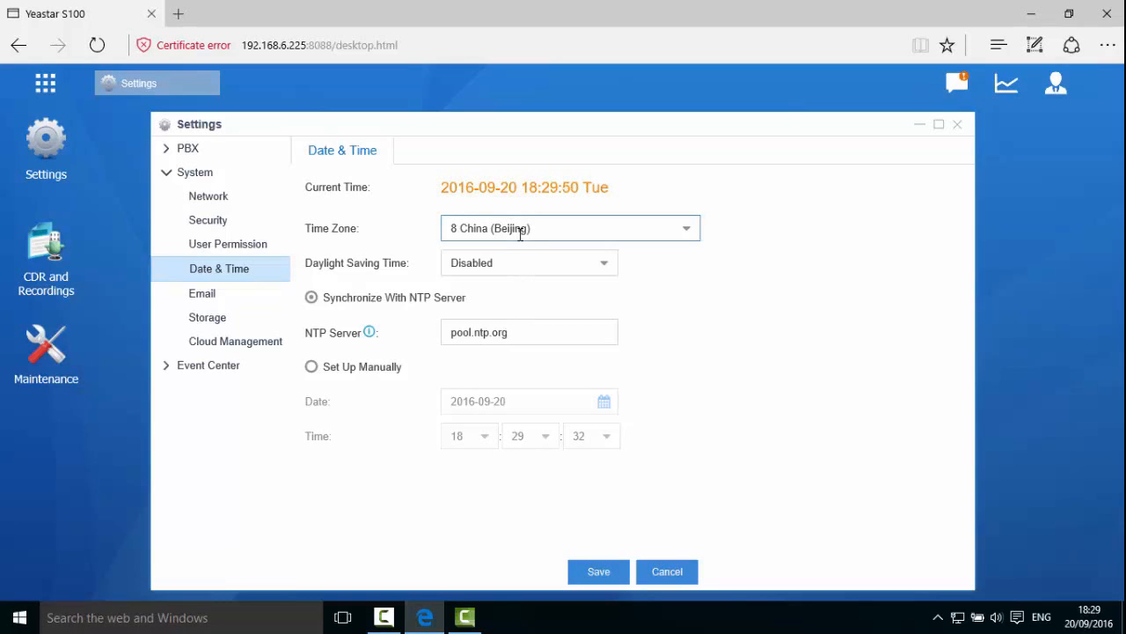
left_click(569, 228)
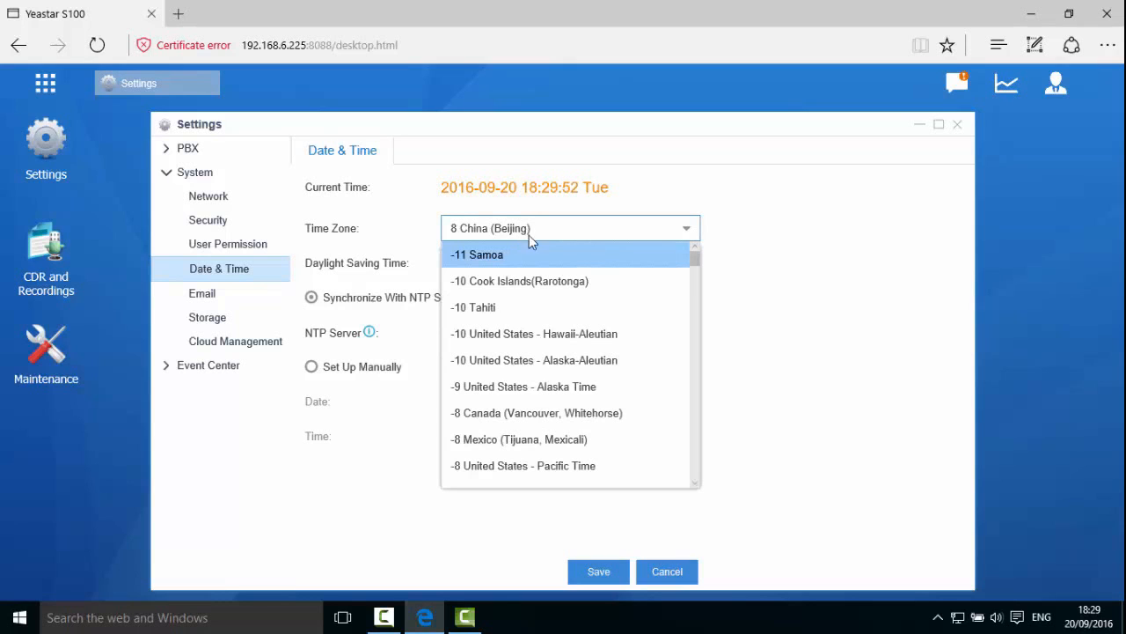
scroll("down", 3)
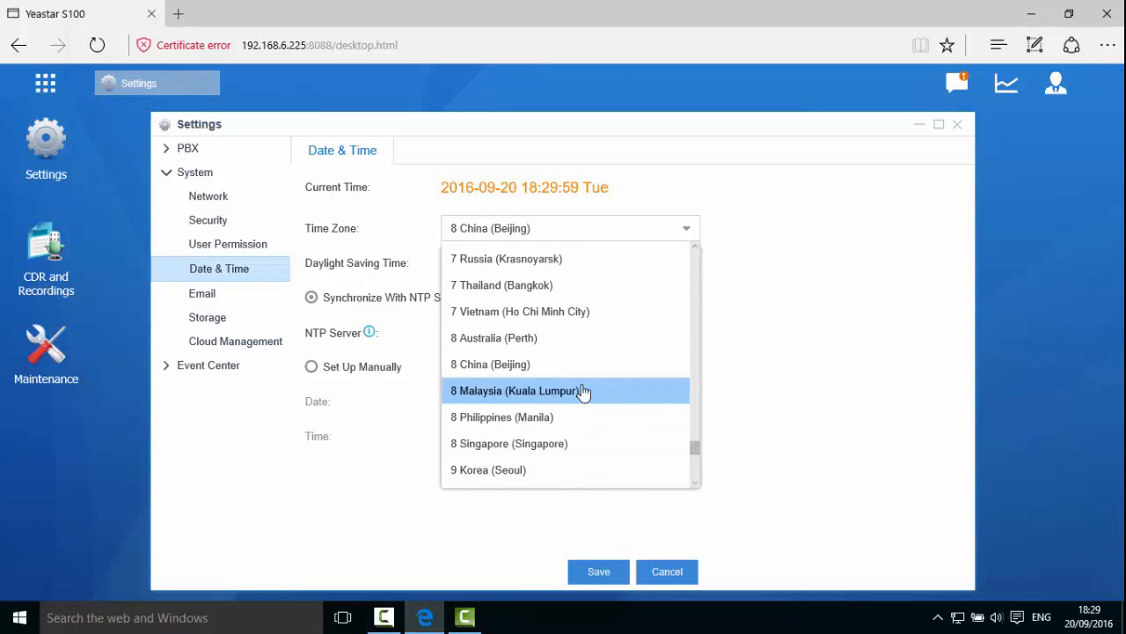
left_click(490, 363)
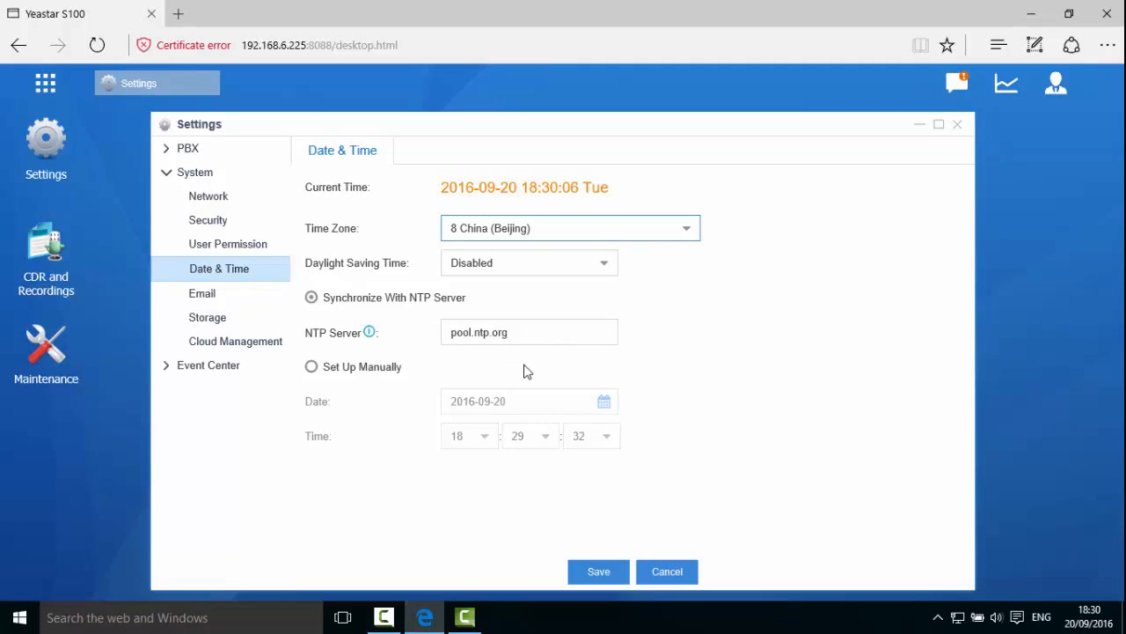
left_click(528, 263)
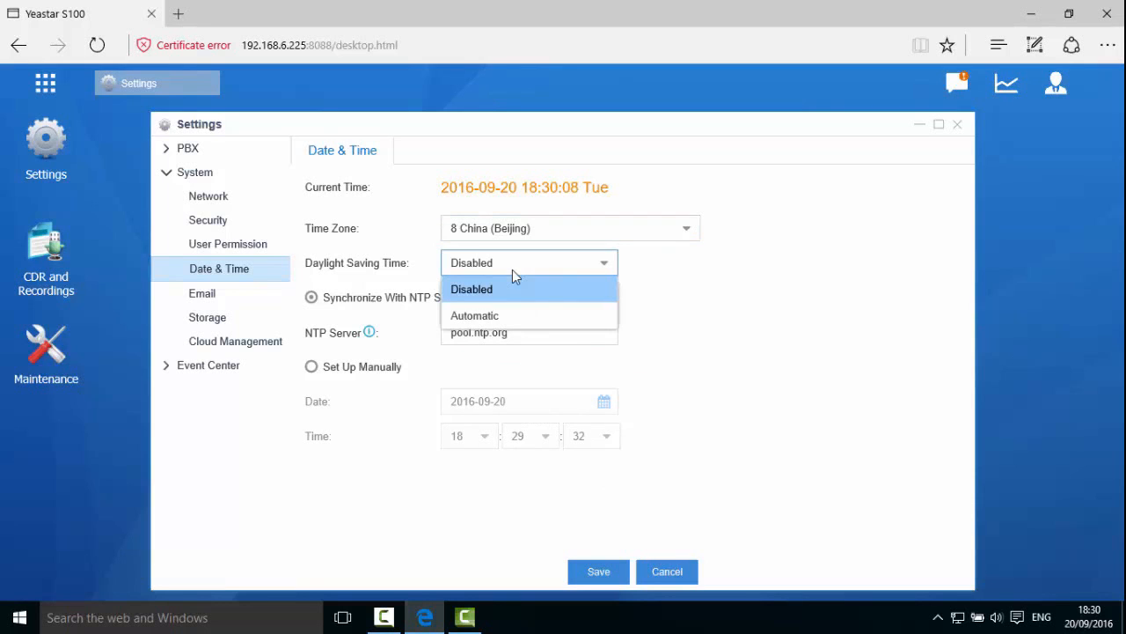
left_click(471, 289)
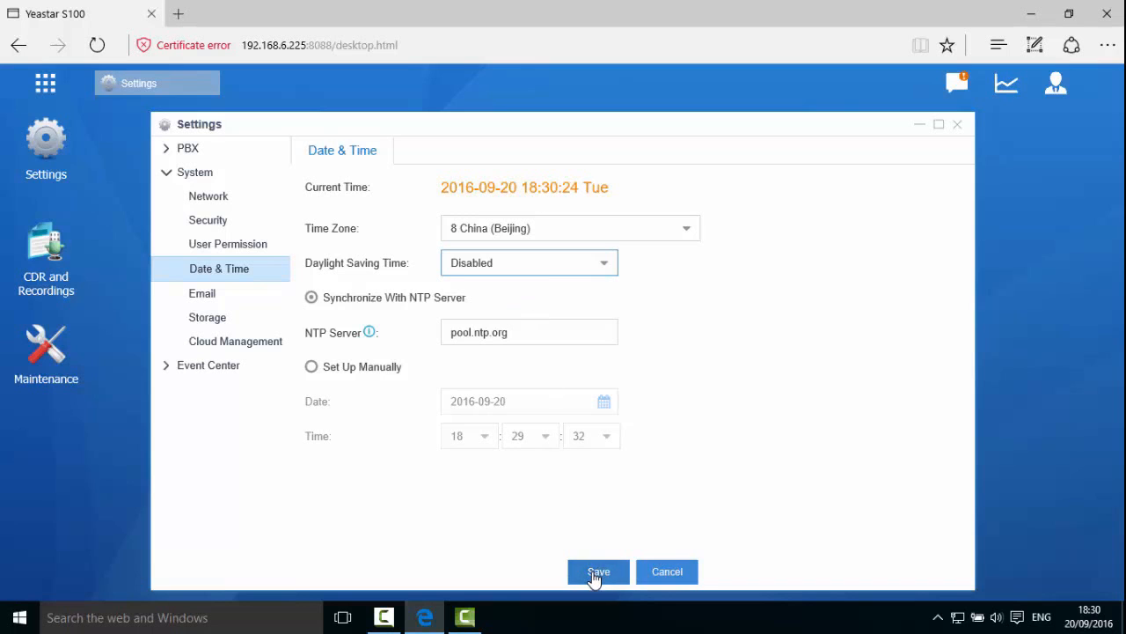
left_click(598, 571)
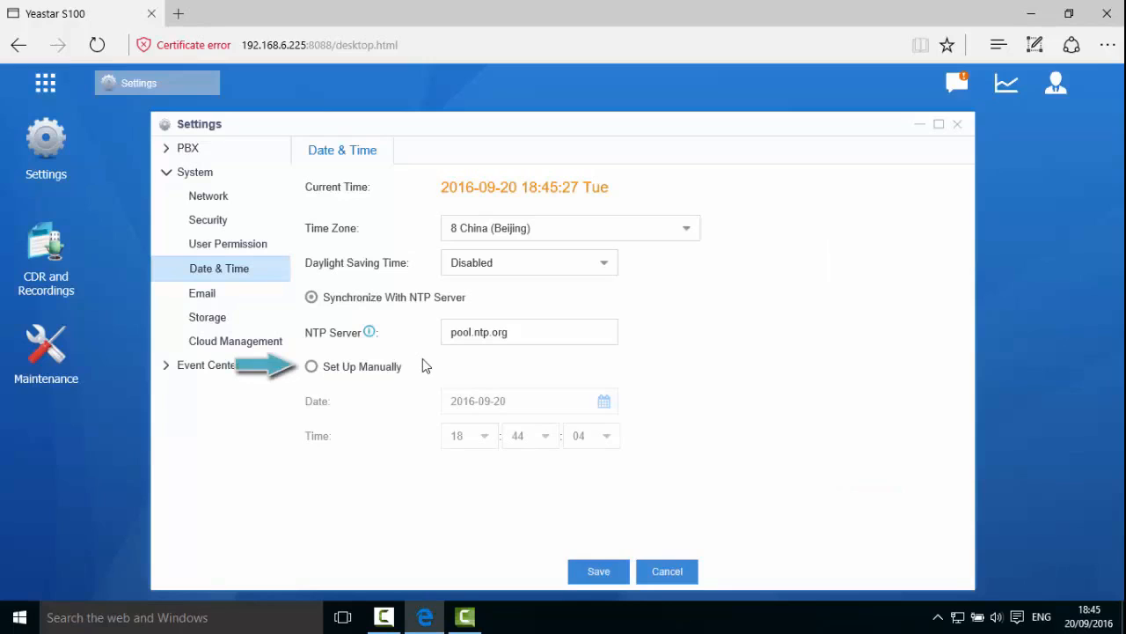
- Set the time manually to 2016-09-20 at 18:45, save it and accept the reboot
left_click(310, 366)
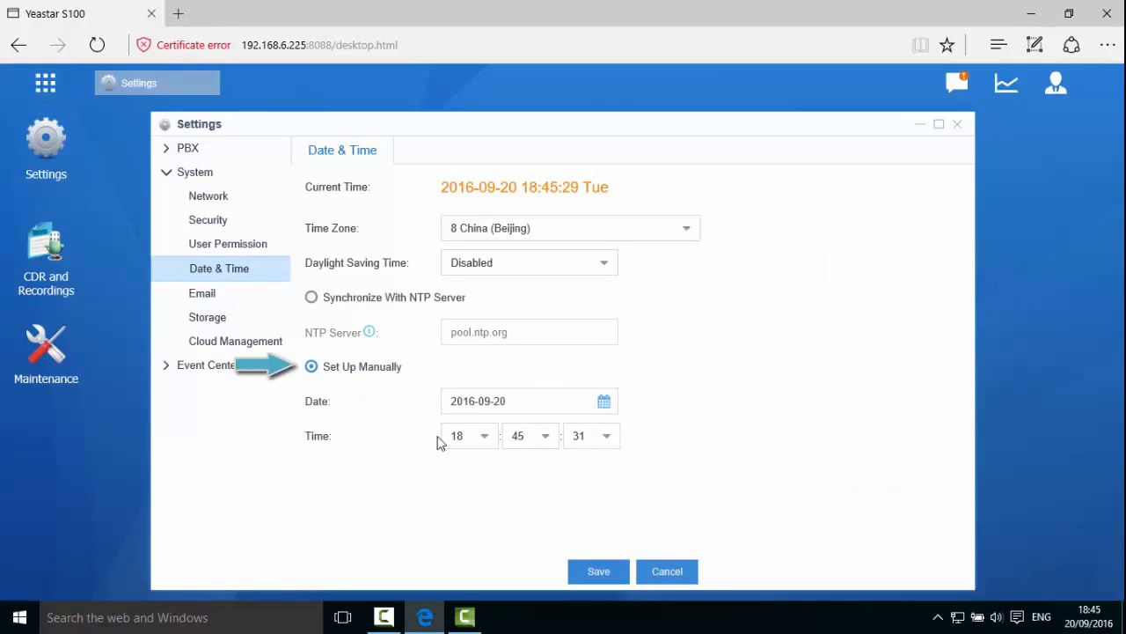
left_click(605, 400)
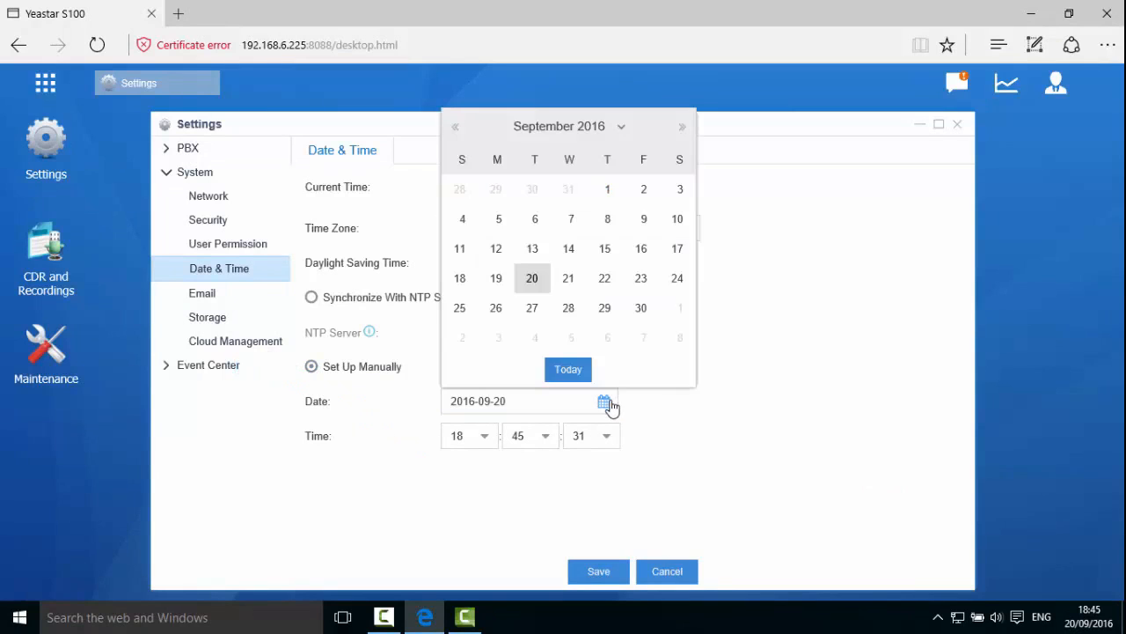
left_click(532, 277)
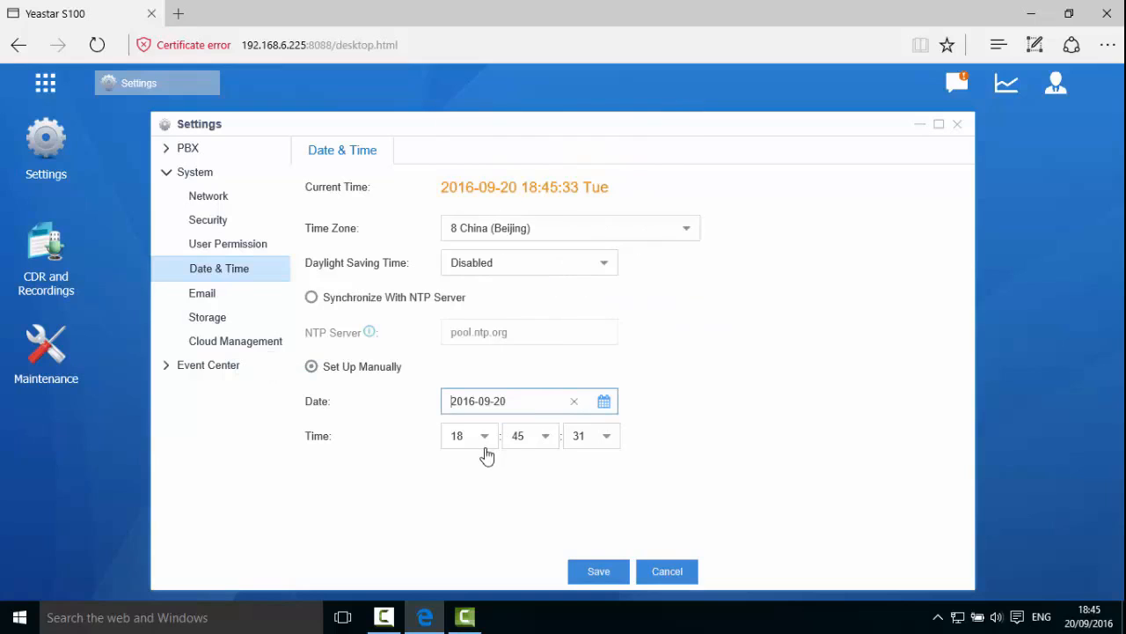
left_click(469, 436)
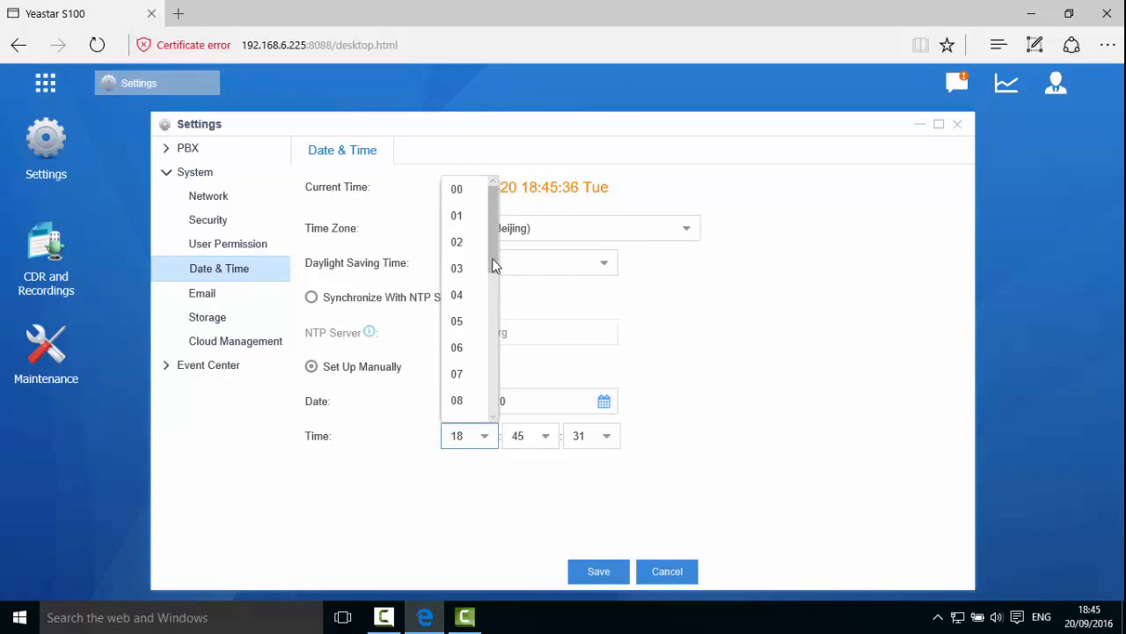
scroll("down", 3)
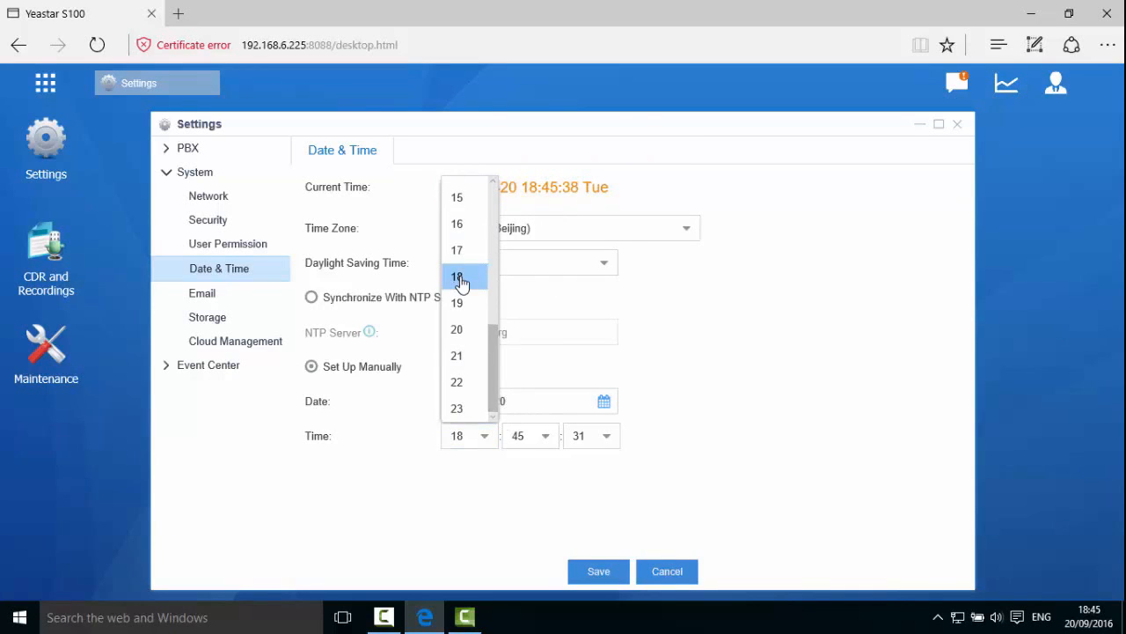
left_click(517, 436)
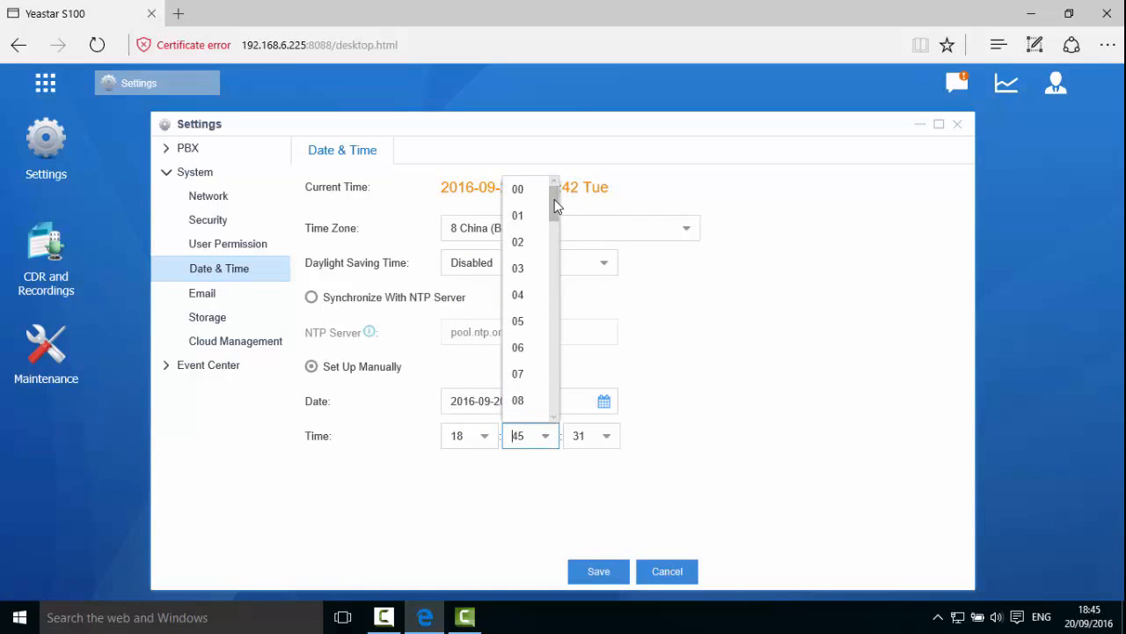
scroll("down", 3)
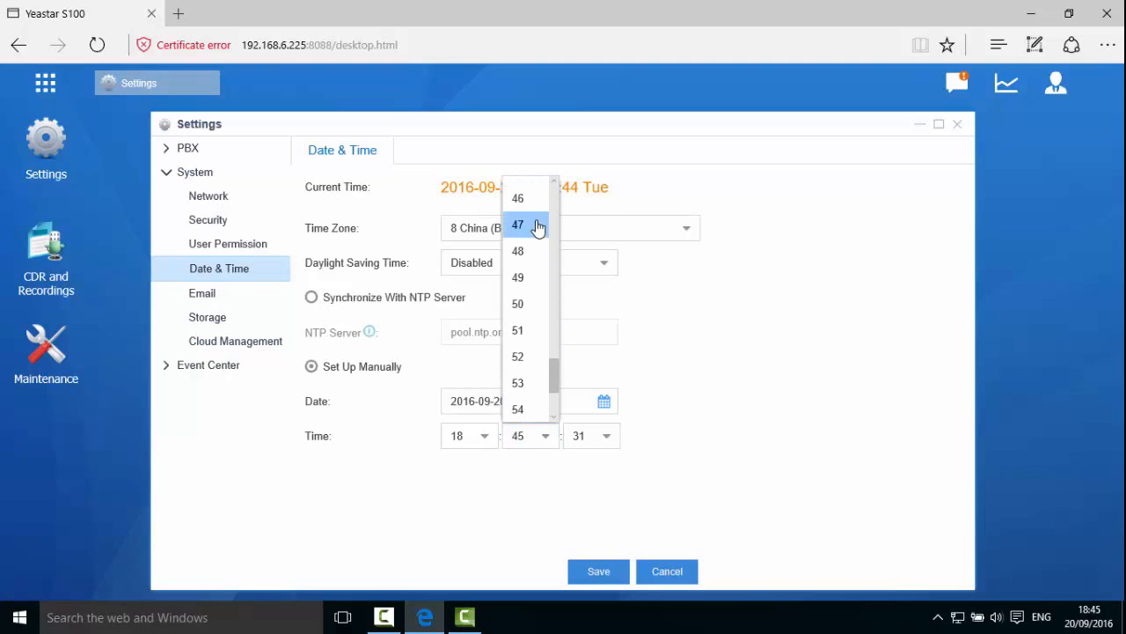
left_click(518, 225)
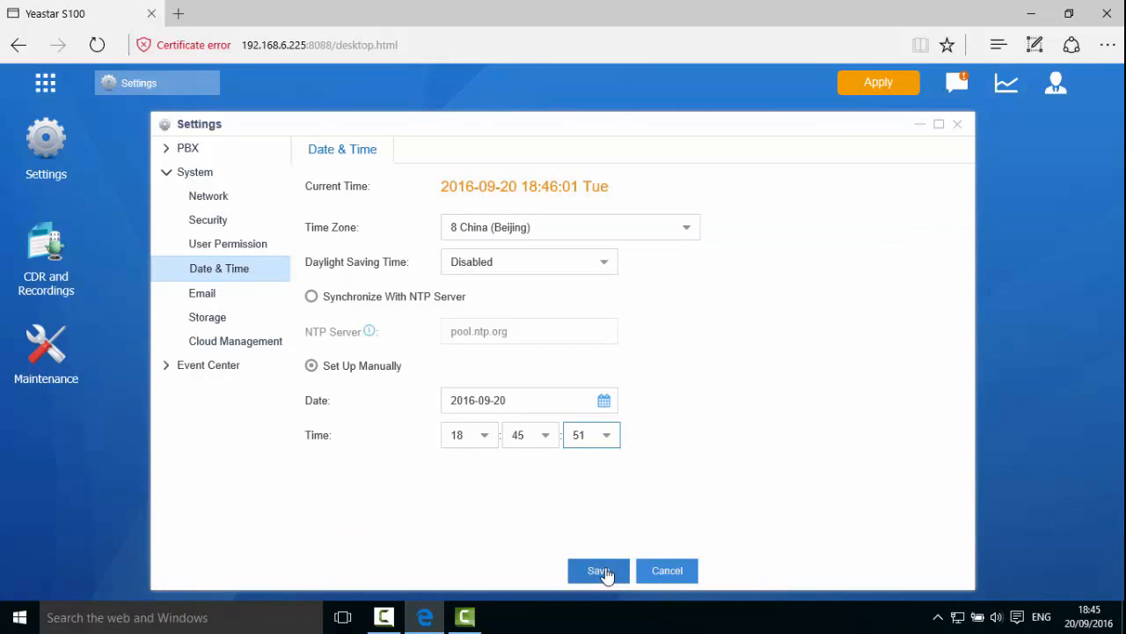
left_click(599, 570)
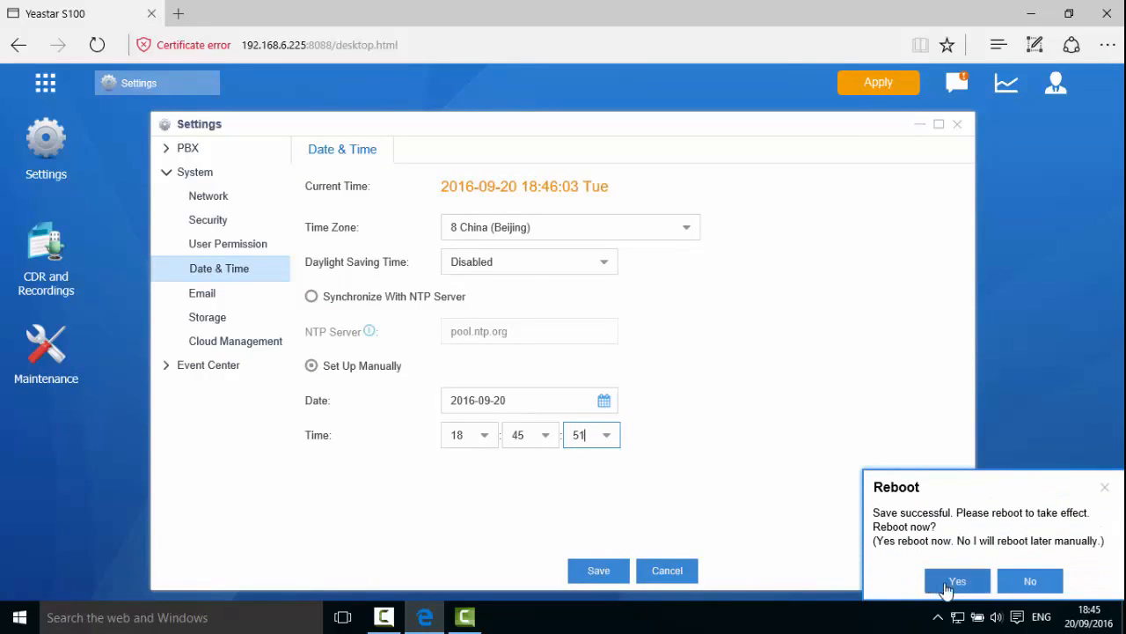
left_click(958, 581)
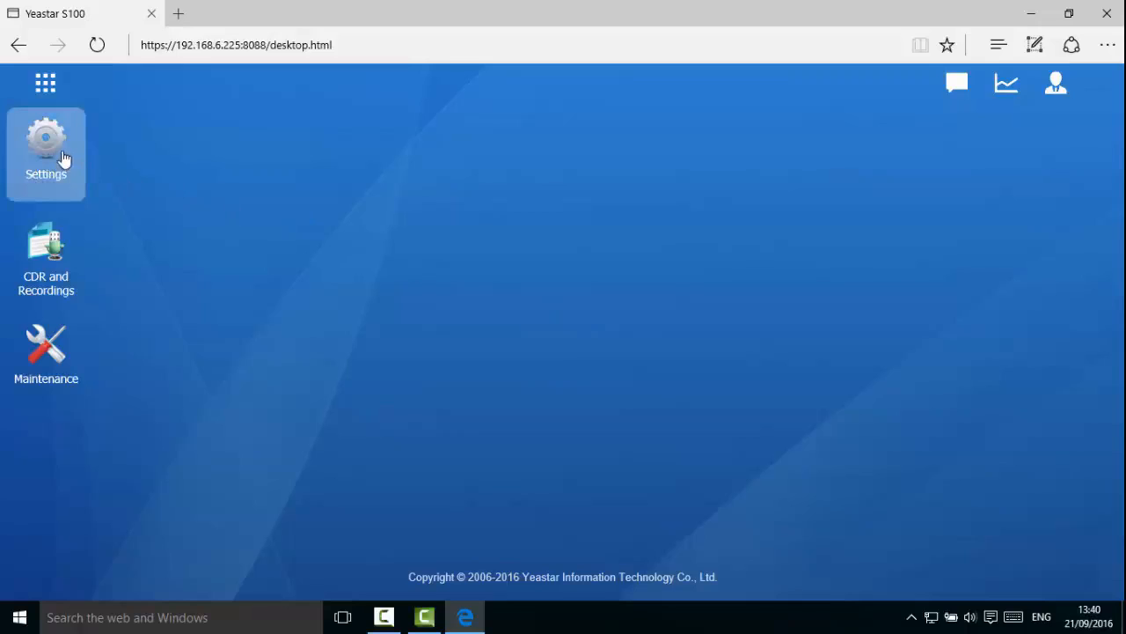
- Show the Voice Prompts System Prompt list, where English is the only installed language
left_click(46, 145)
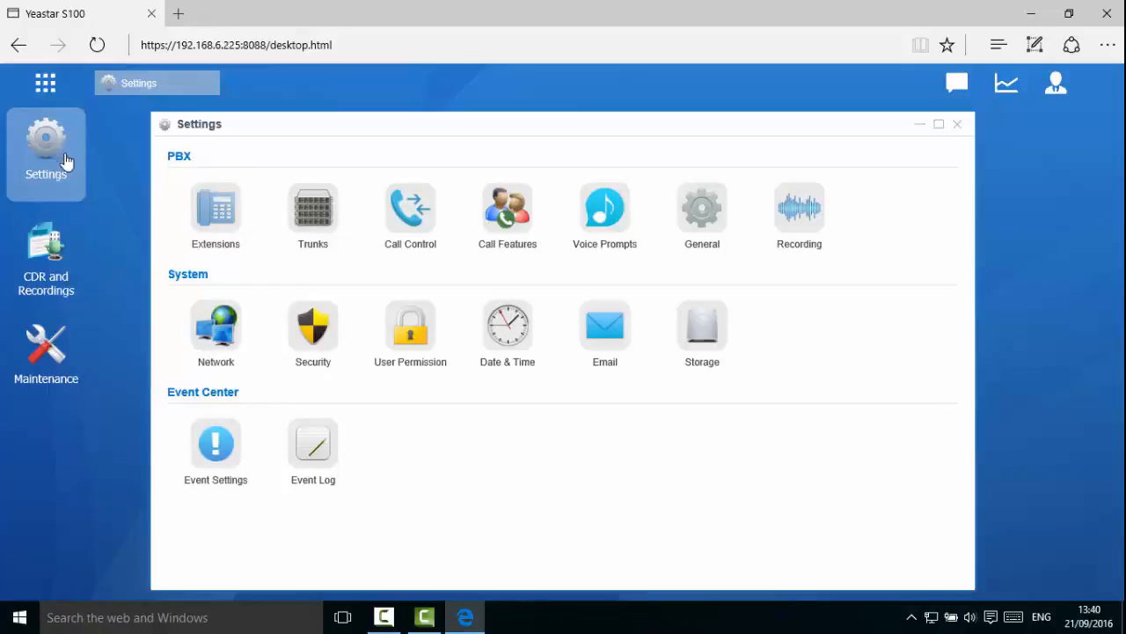
mouse_move(604, 213)
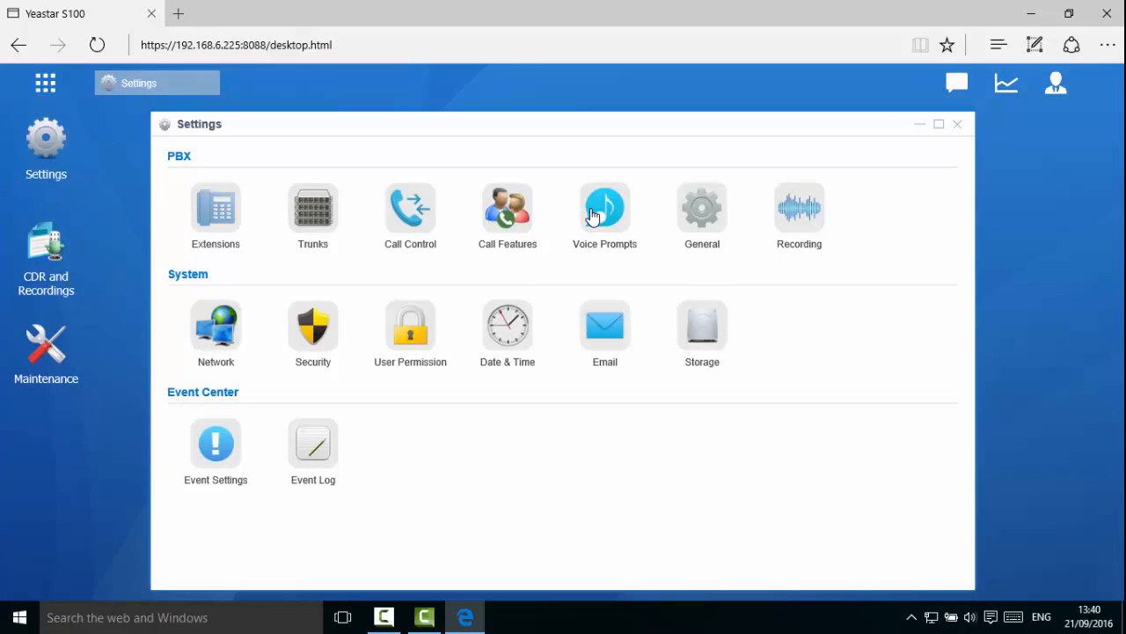
left_click(605, 209)
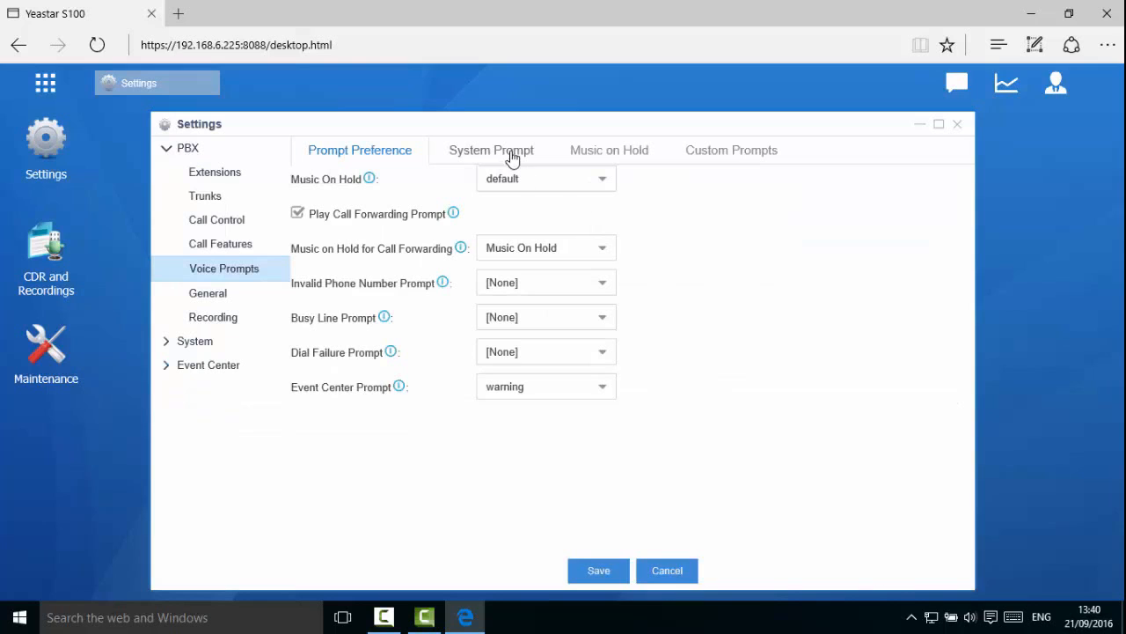
left_click(490, 150)
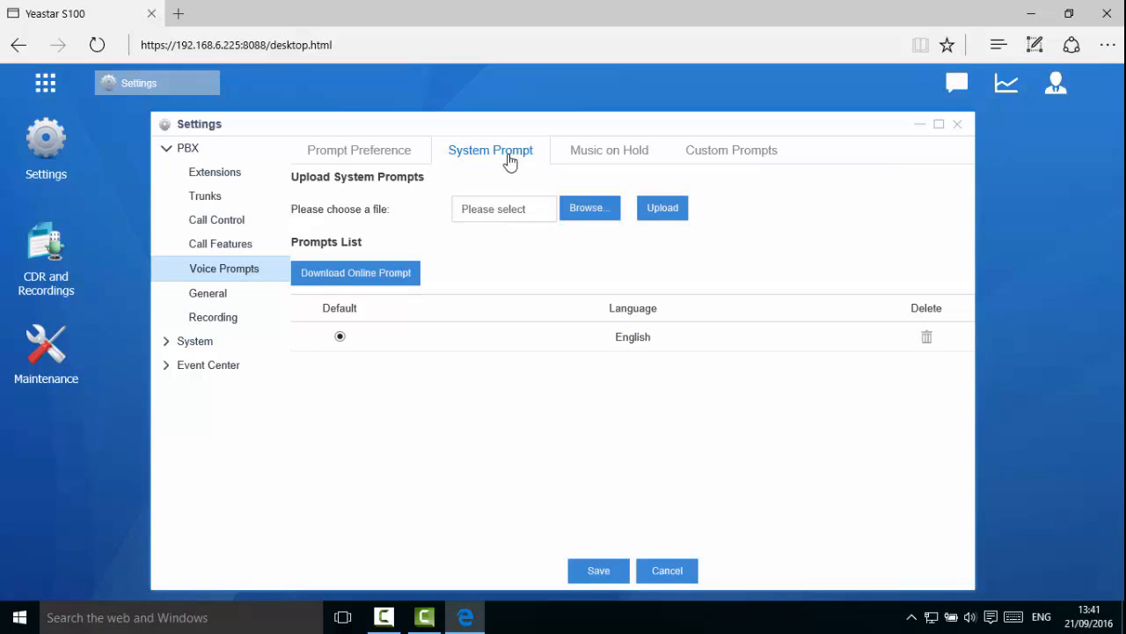
- Download the Español (Spanish) prompts from the online prompt list so they join English
left_click(356, 273)
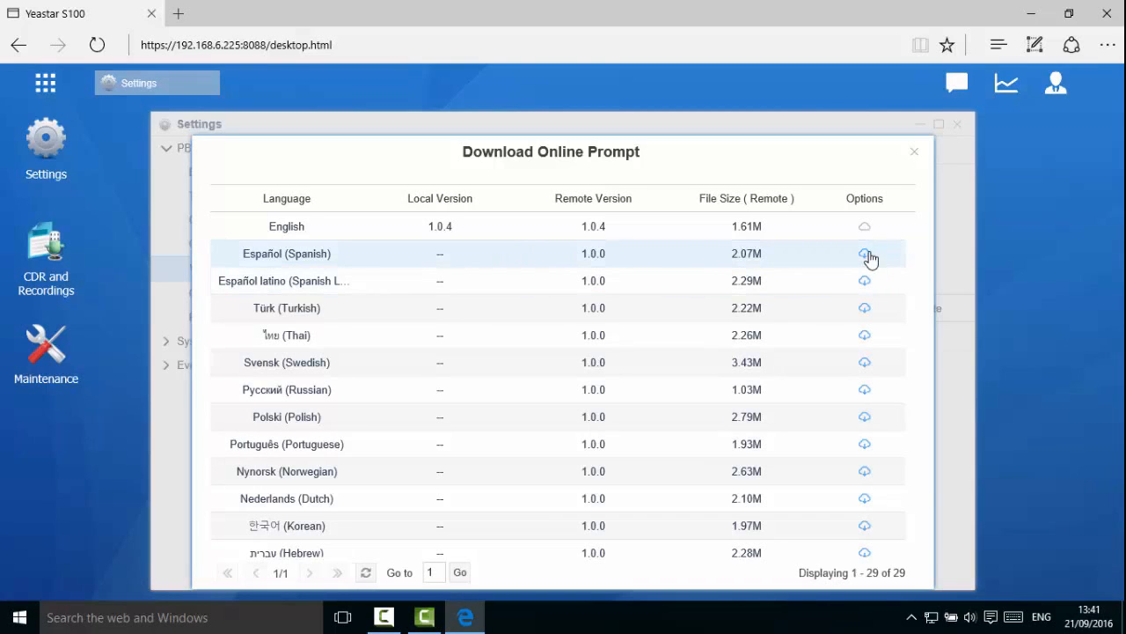
left_click(865, 253)
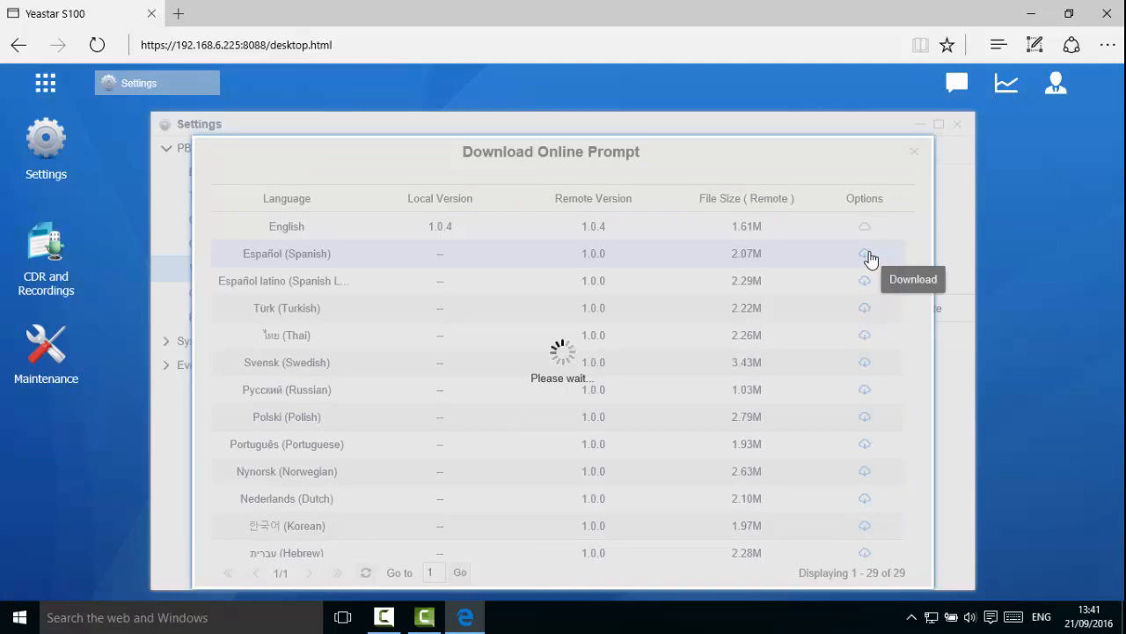
left_click(864, 254)
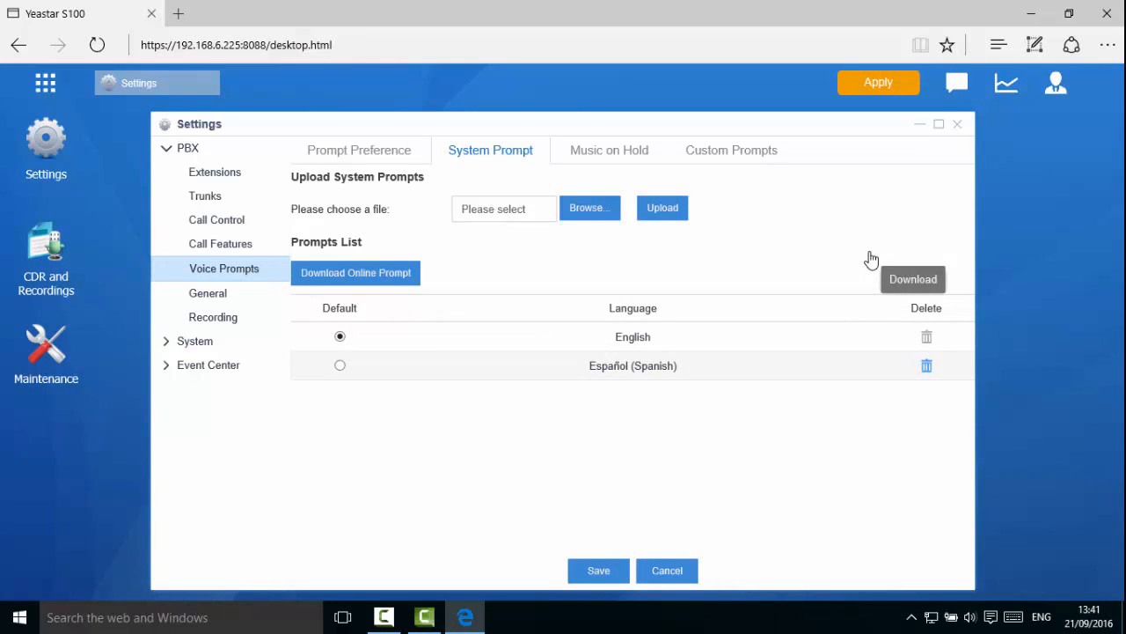
mouse_move(627, 570)
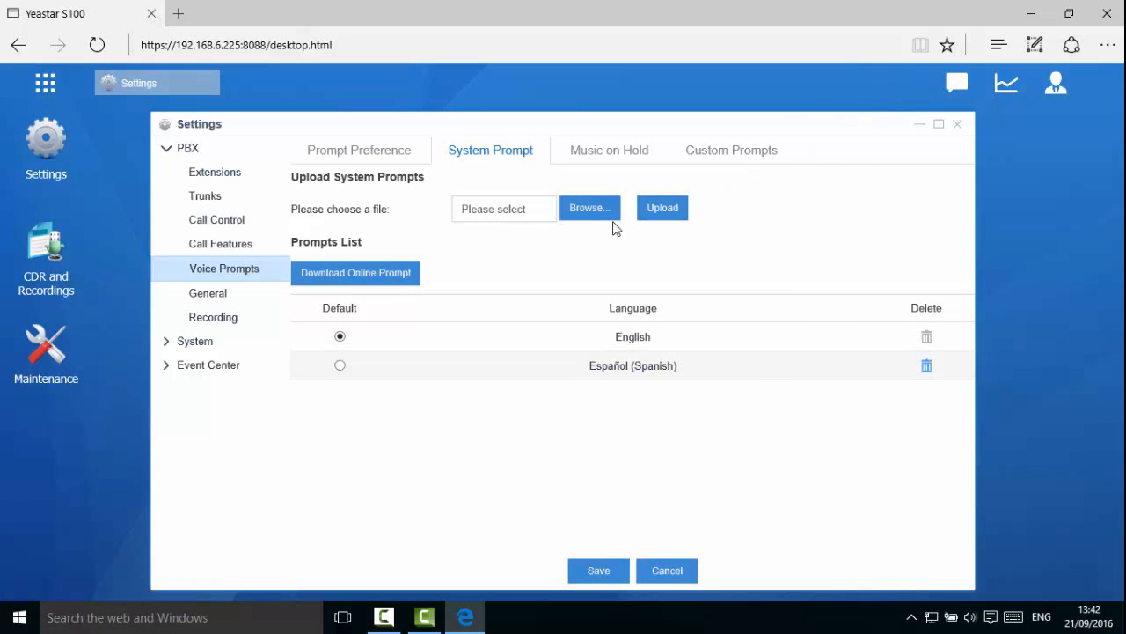
- Upload the sound-zh tar package from the Desktop to add 中文 (Chinese) prompts
left_click(589, 207)
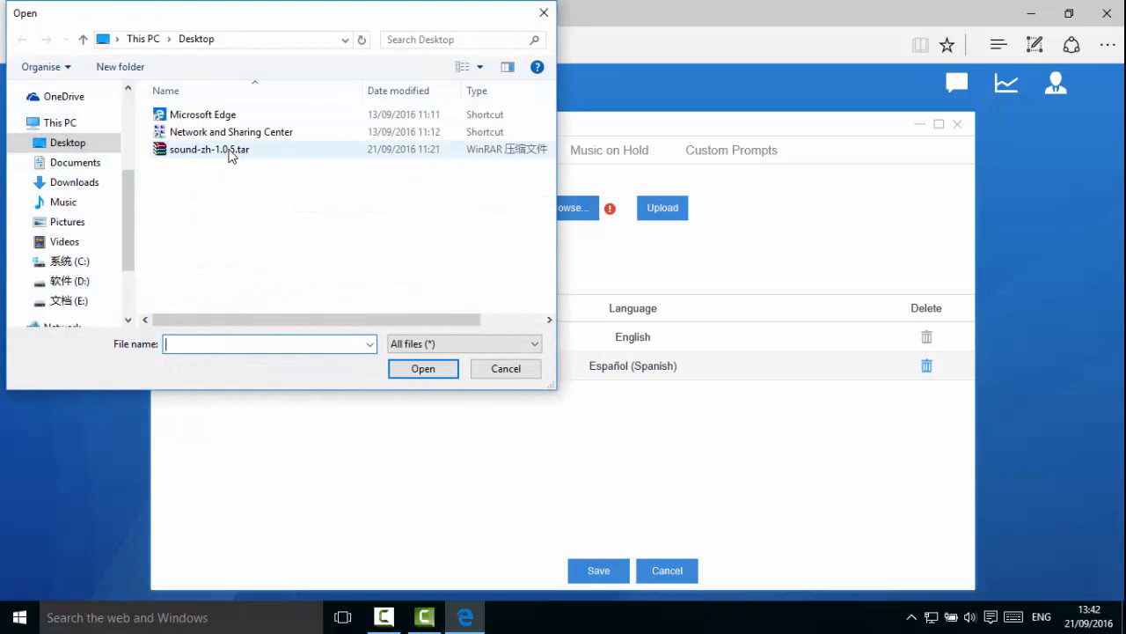
left_click(505, 367)
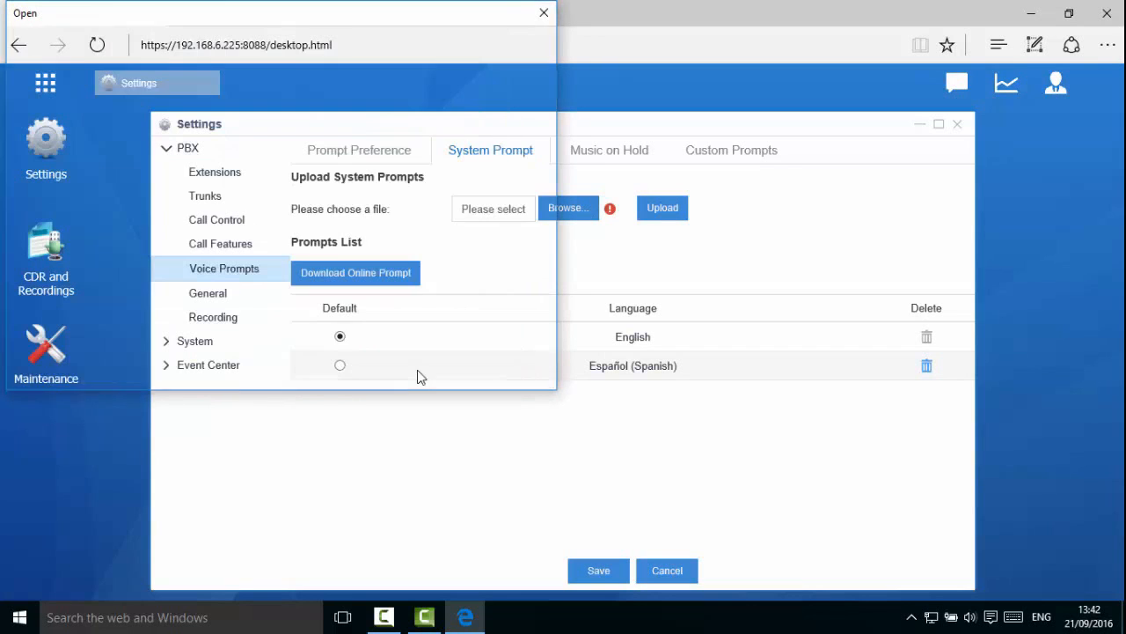
left_click(568, 208)
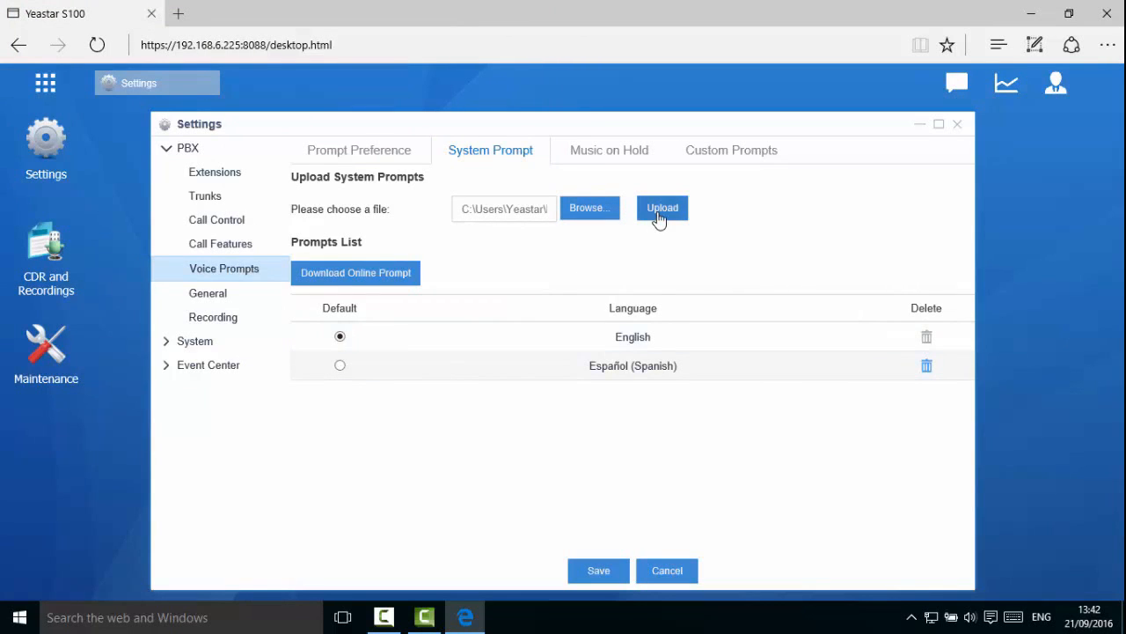
left_click(661, 208)
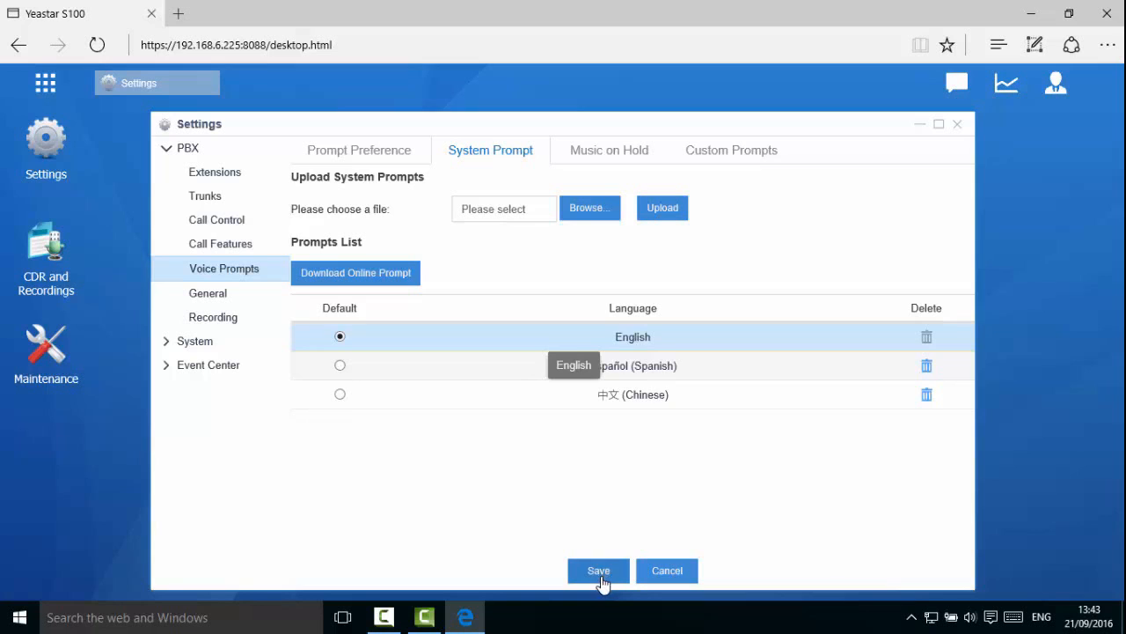
- Save the System Prompt list with English default plus Spanish and Chinese prompts
left_click(598, 570)
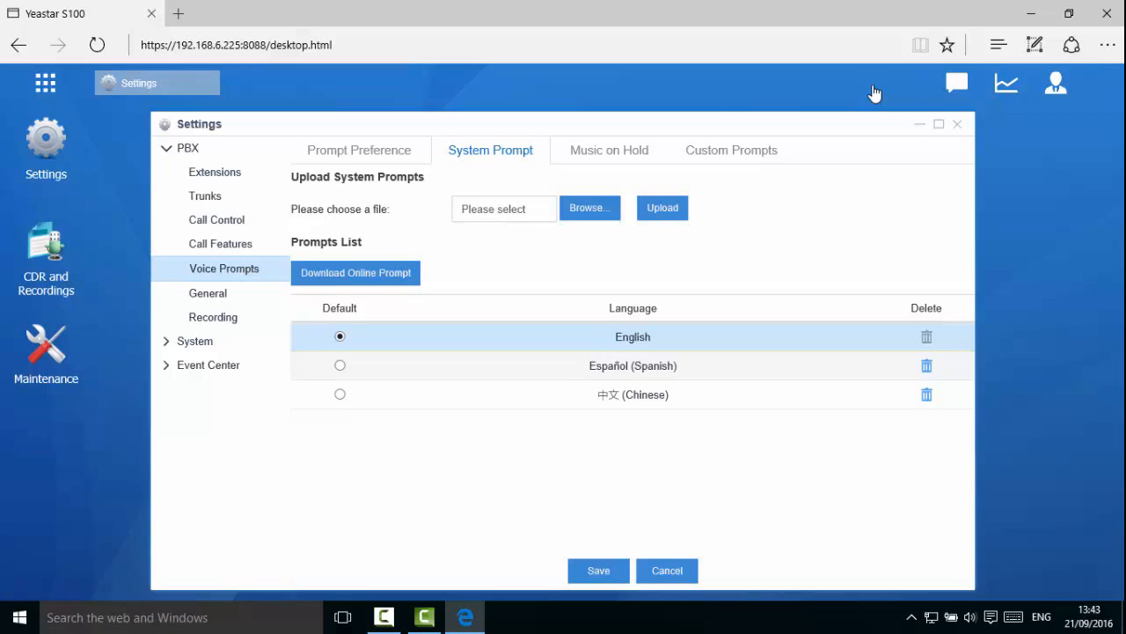
mouse_move(215, 172)
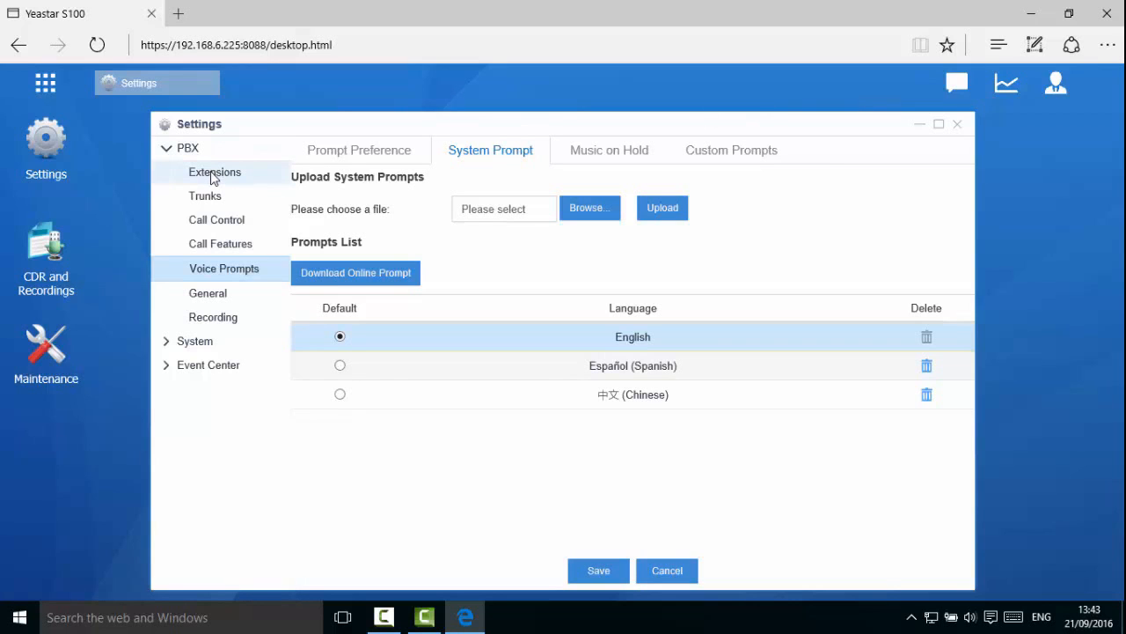